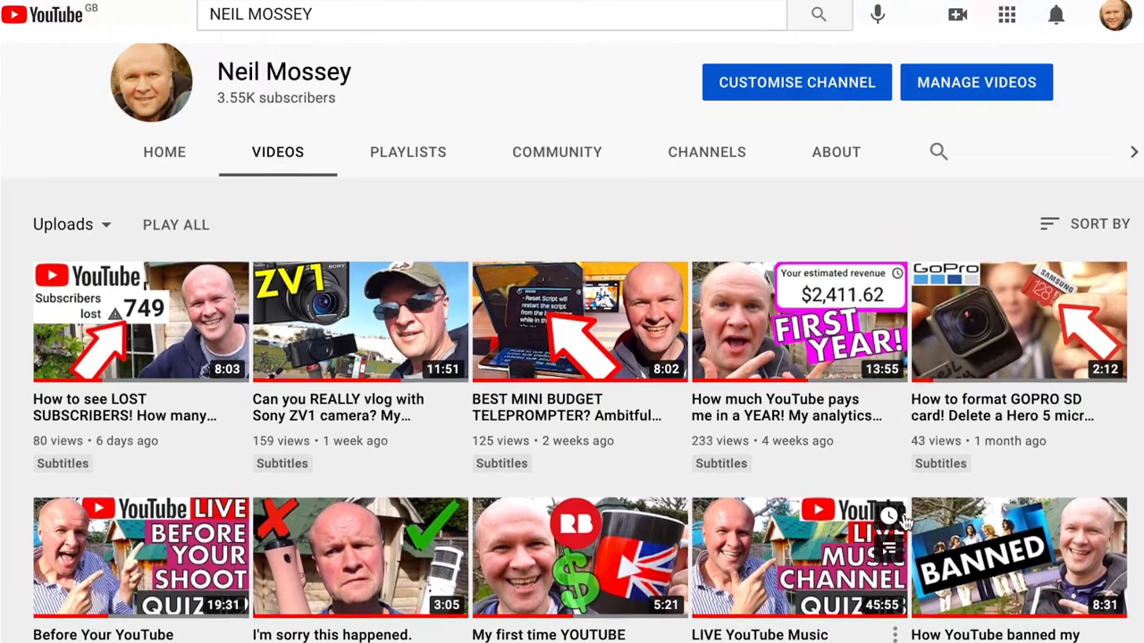
Browse down the Canva home page and search for 'youtube thumbnails'.
{"action": "scroll", "scroll_direction": "down", "scroll_amount": 3}
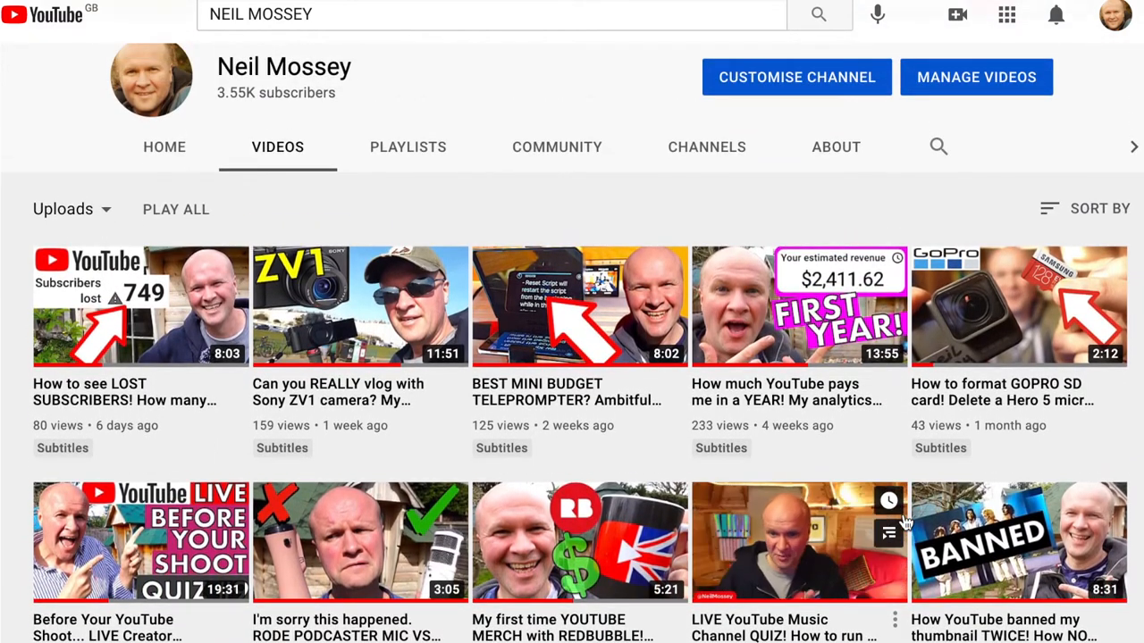
{"action": "scroll", "scroll_direction": "down", "scroll_amount": 3}
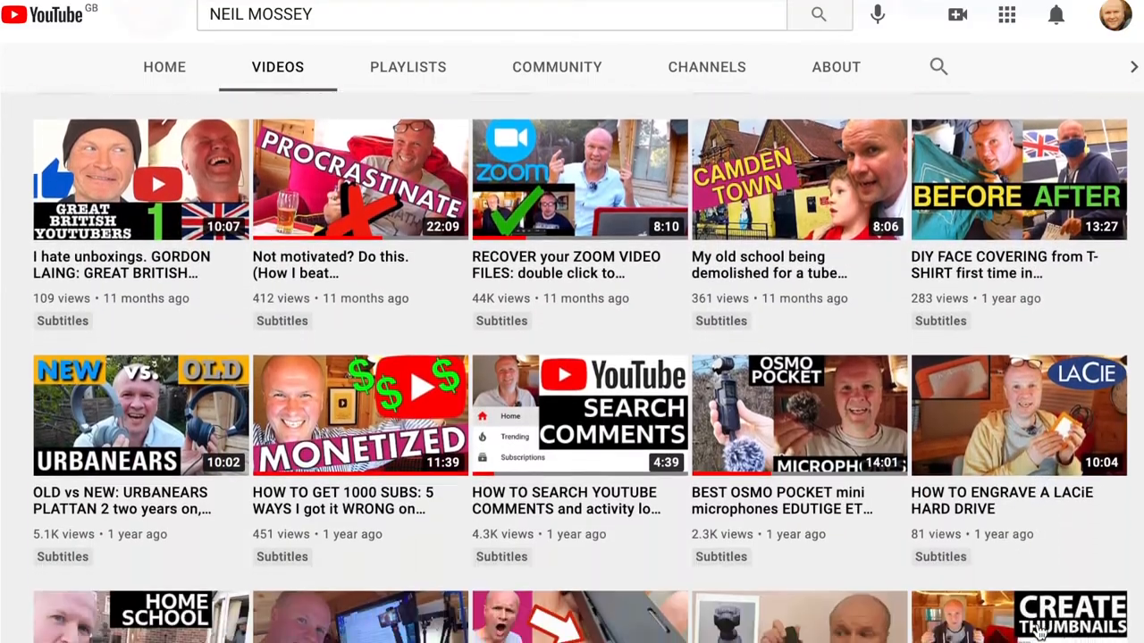
{"action": "scroll", "scroll_direction": "down", "scroll_amount": 3}
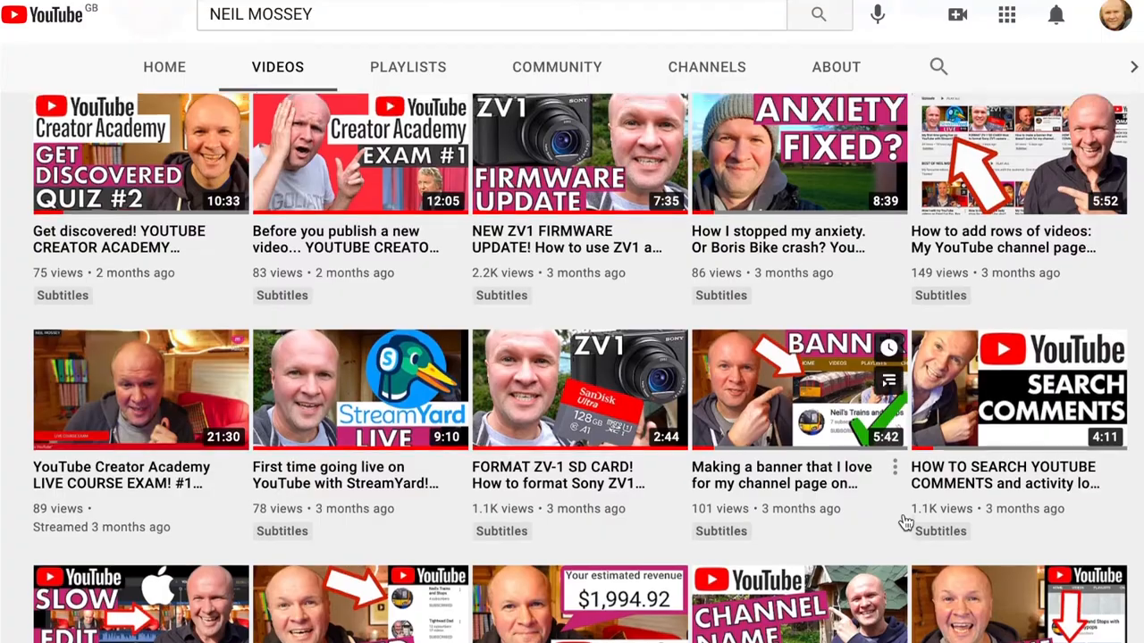
{"action": "scroll", "scroll_direction": "down", "scroll_amount": 3}
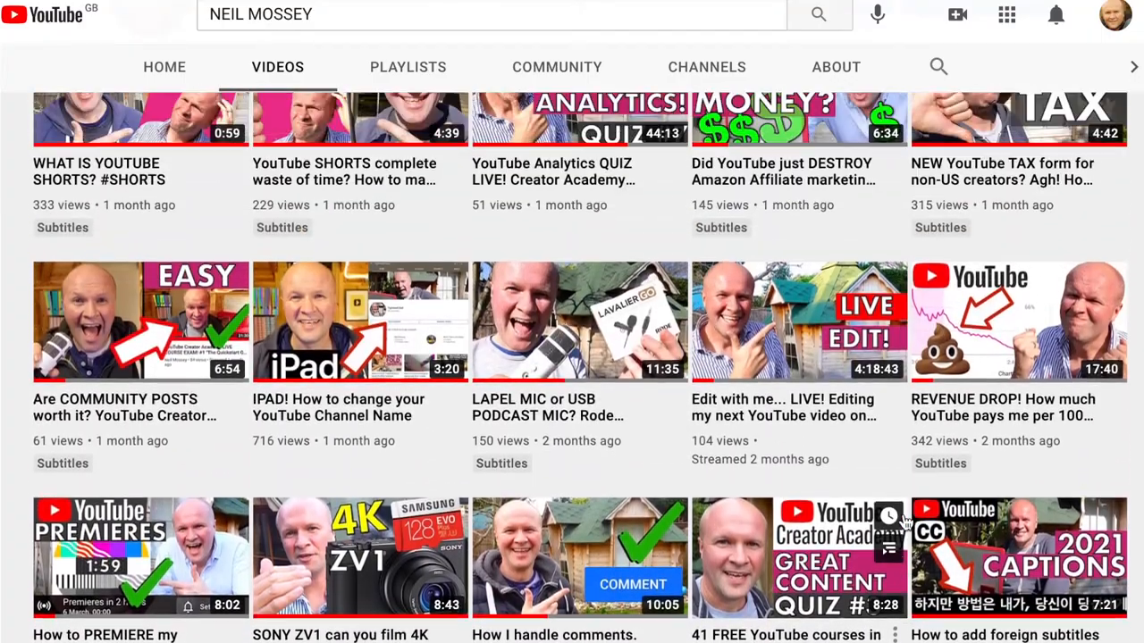
{"action": "scroll", "scroll_direction": "down", "scroll_amount": 3}
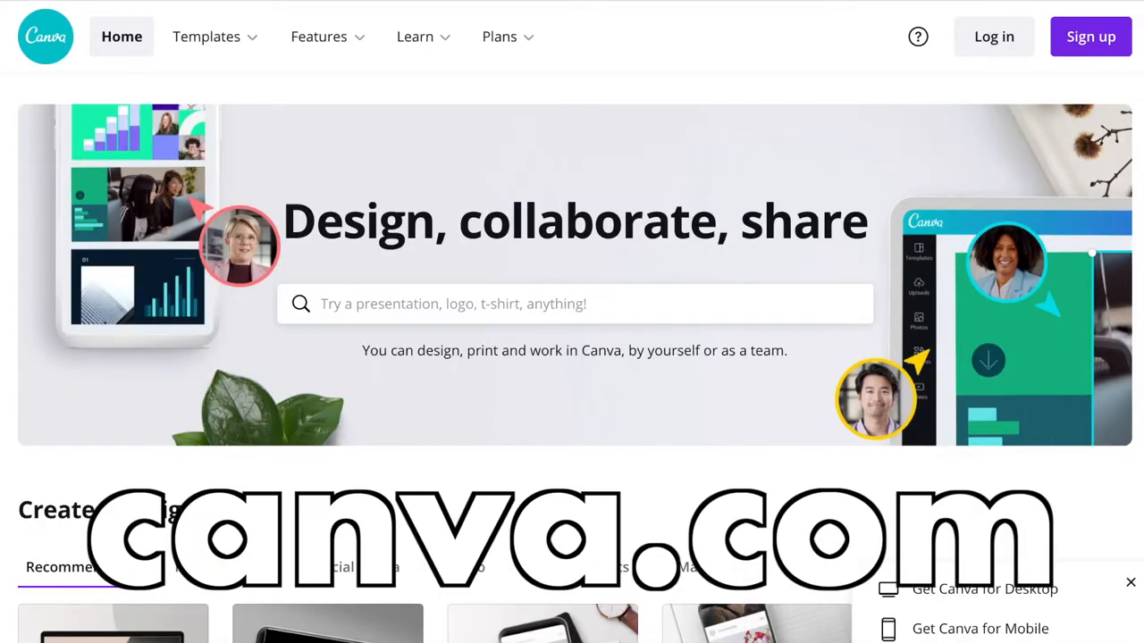
{"action": "type", "text": "youtube thumbnails"}
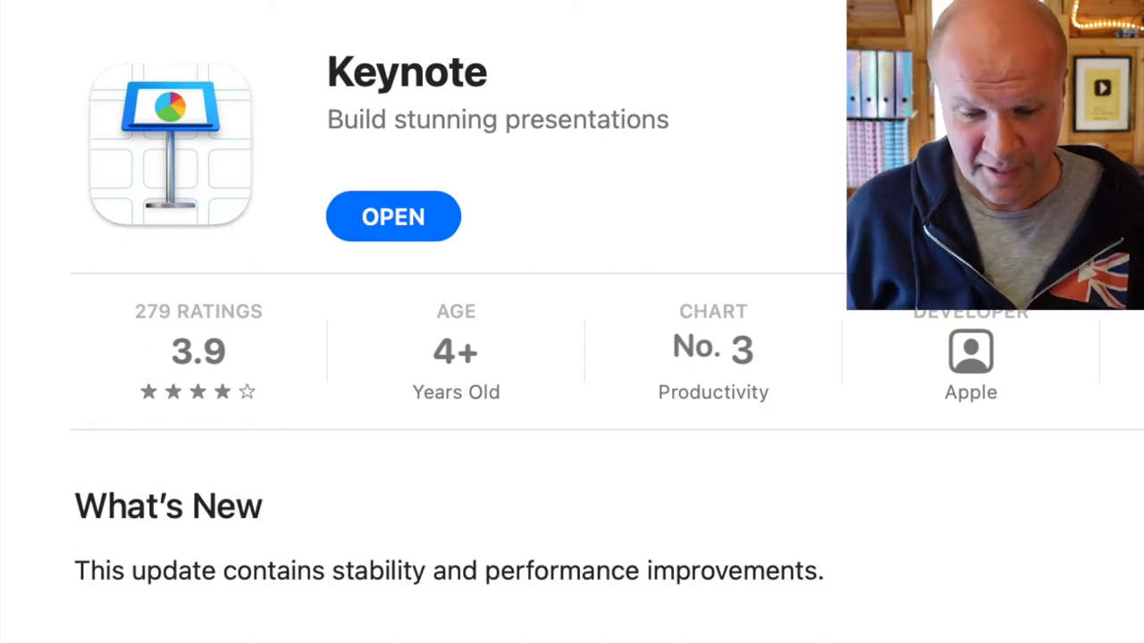
Launch Keynote from the App Store and show the camera-man thumbnail slide (slide 3).
{"action": "left_click", "coordinate": [393, 217]}
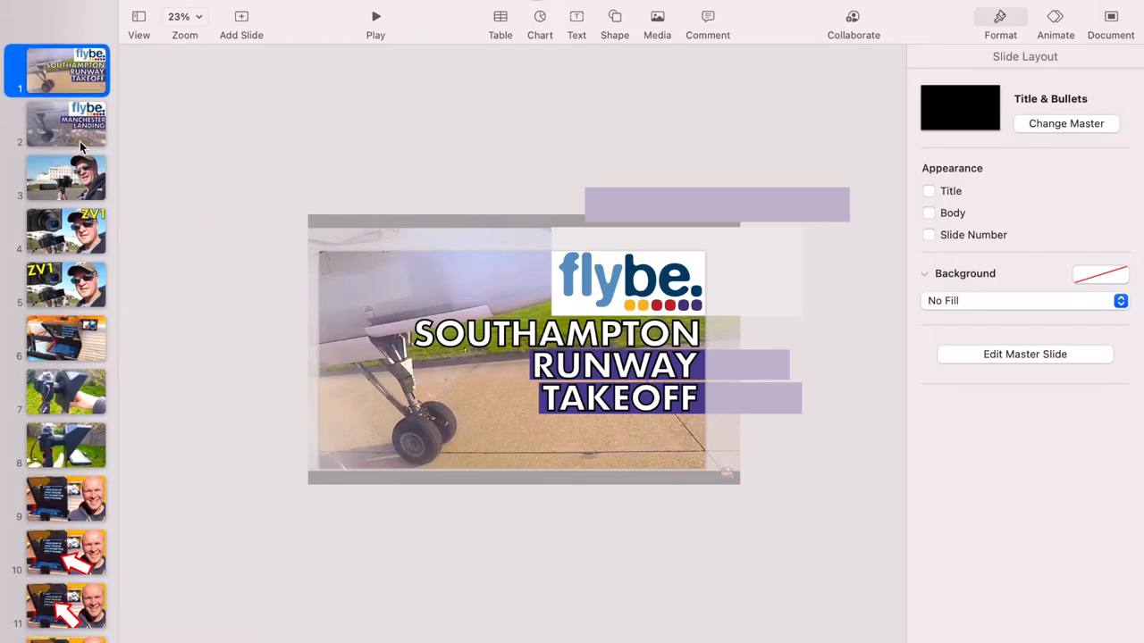
{"action": "left_click", "coordinate": [64, 177]}
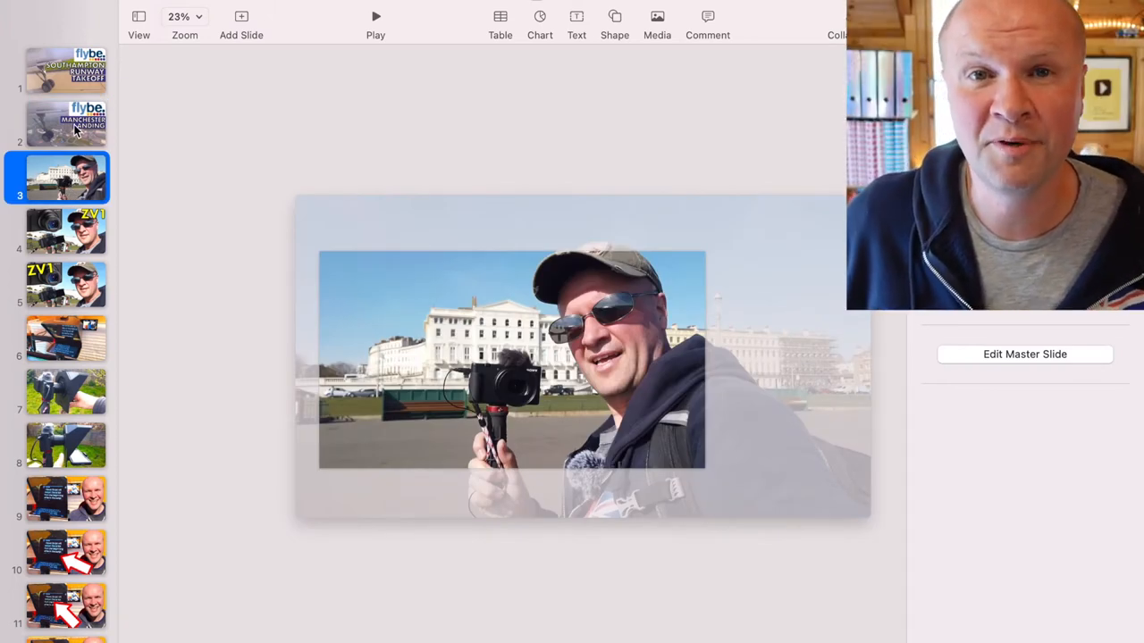
{"action": "left_click", "coordinate": [64, 230]}
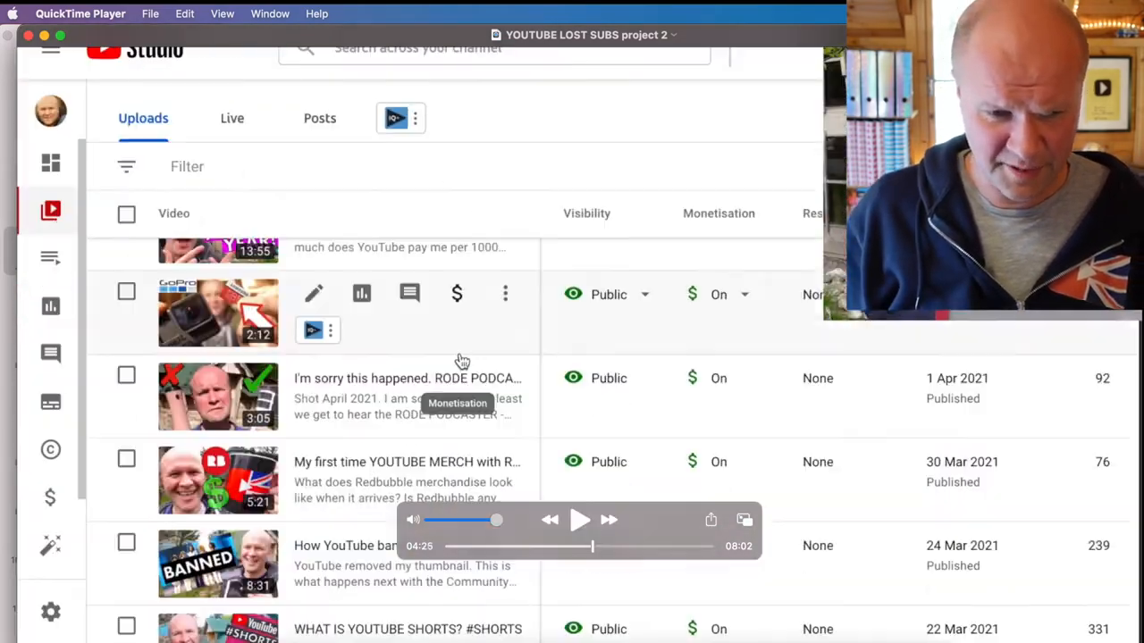
Add a new blank slide at the top of the deck via the first slide's context menu.
{"action": "right_click", "coordinate": [53, 70]}
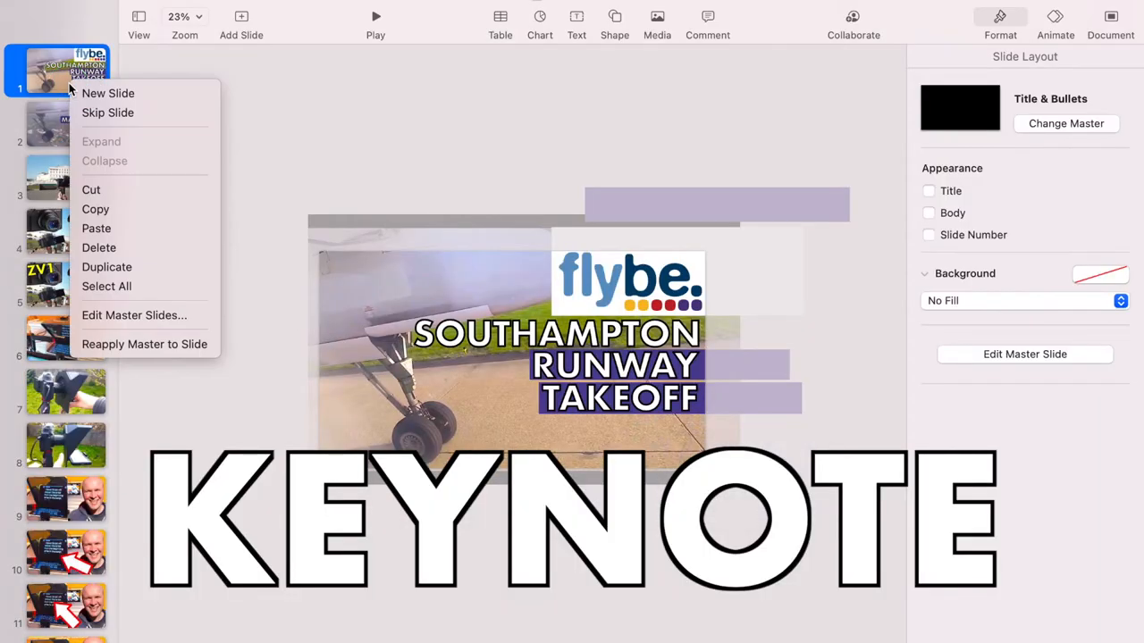
{"action": "left_click", "coordinate": [107, 92]}
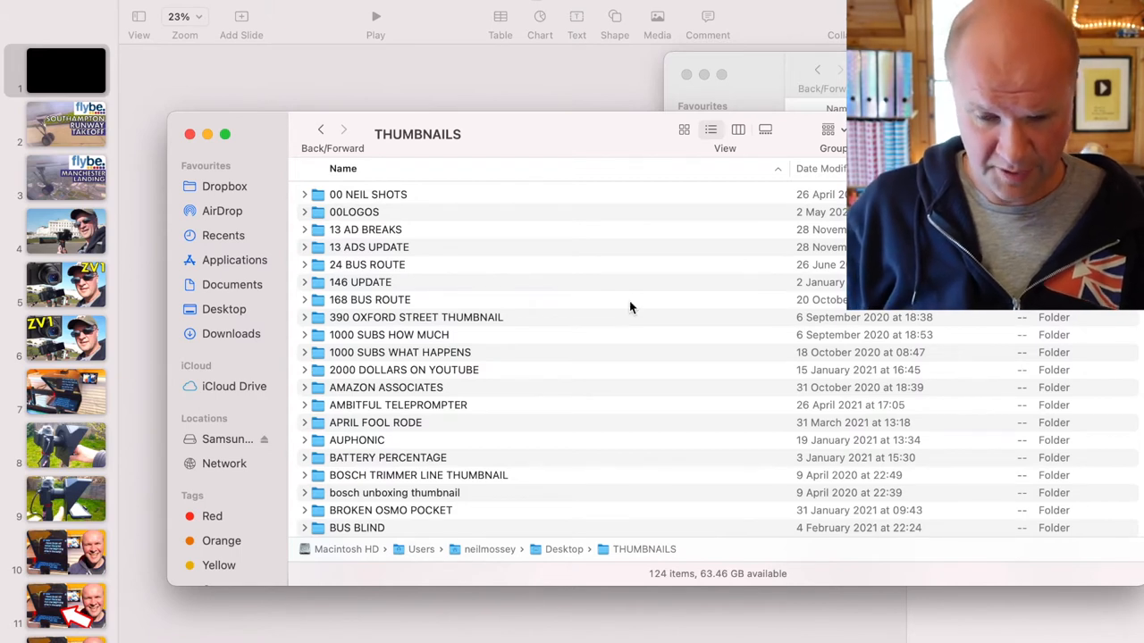
Preview the GRAB 2, 4, 5 and other lost-subs grab images in the THUMBNAILS folder to compare them.
{"action": "scroll", "scroll_direction": "down", "scroll_amount": 3}
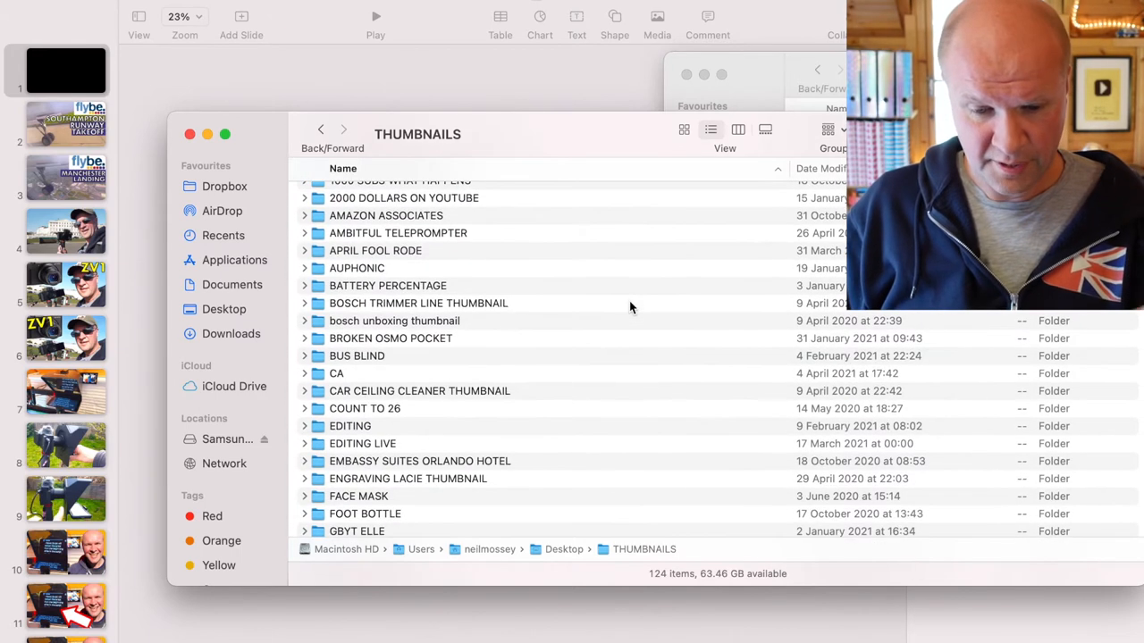
{"action": "scroll", "scroll_direction": "down", "scroll_amount": 3}
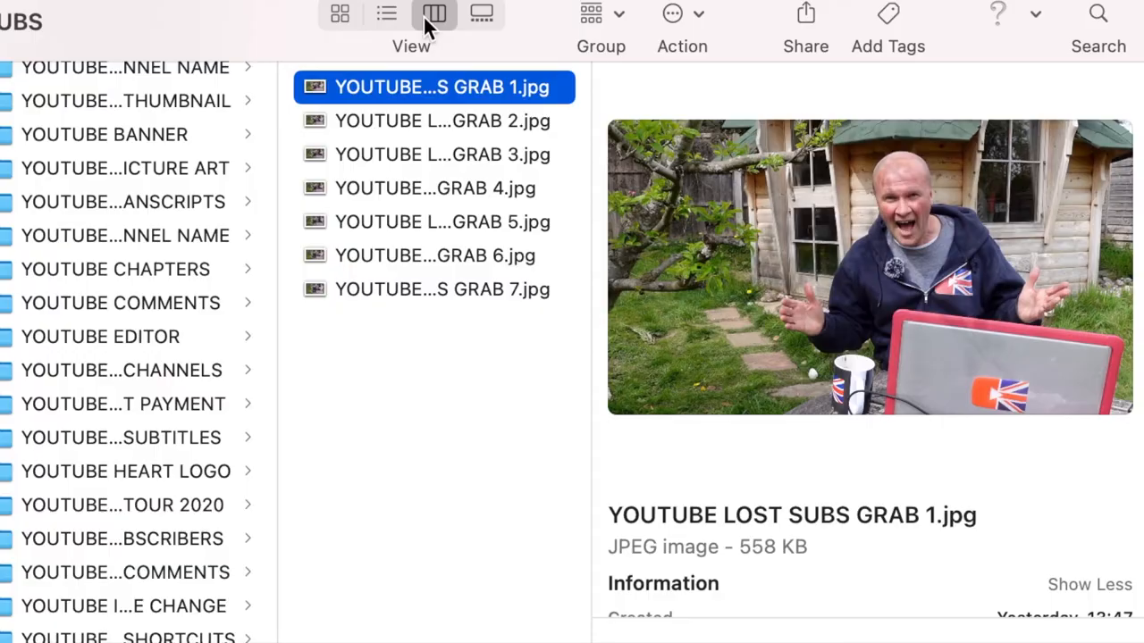
{"action": "mouse_move", "coordinate": [379, 133]}
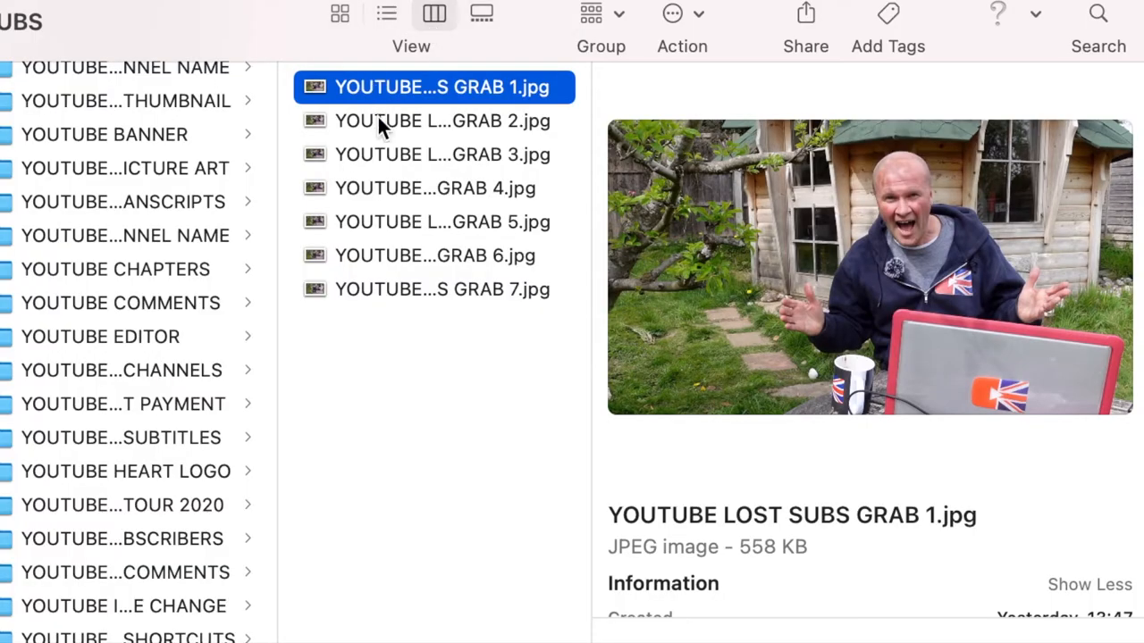
{"action": "left_click", "coordinate": [441, 122]}
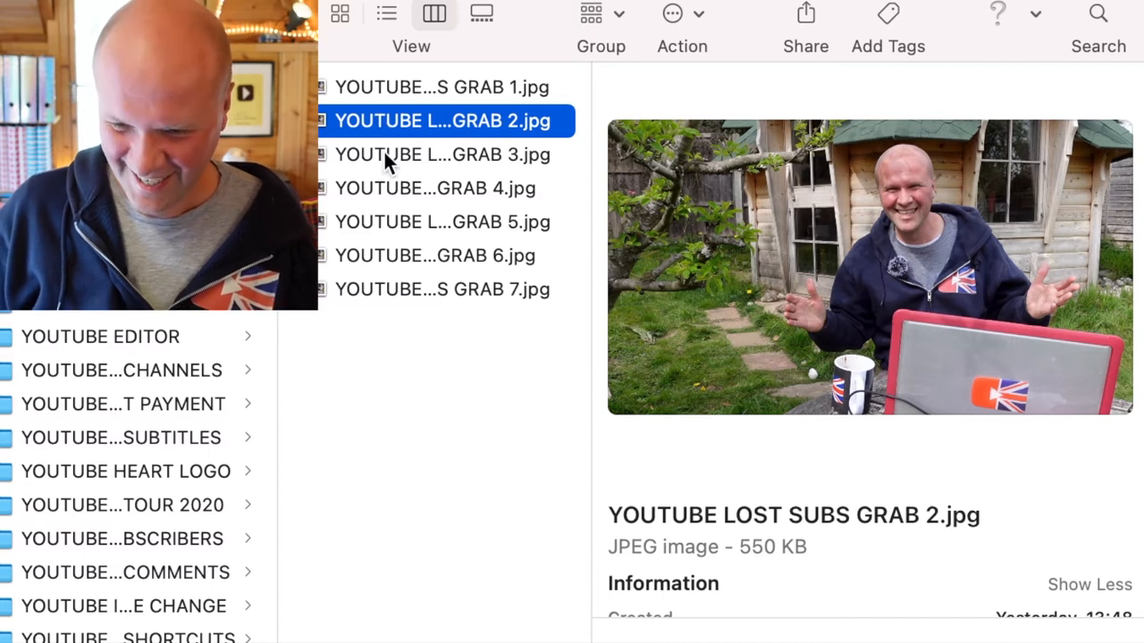
{"action": "left_click", "coordinate": [442, 187]}
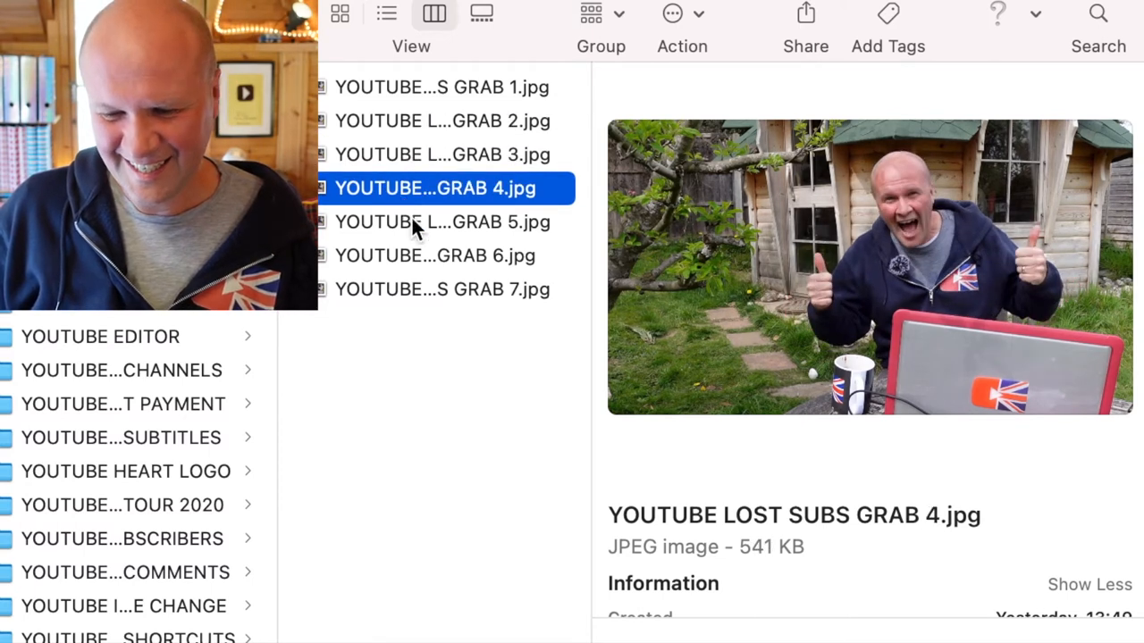
{"action": "left_click", "coordinate": [442, 221]}
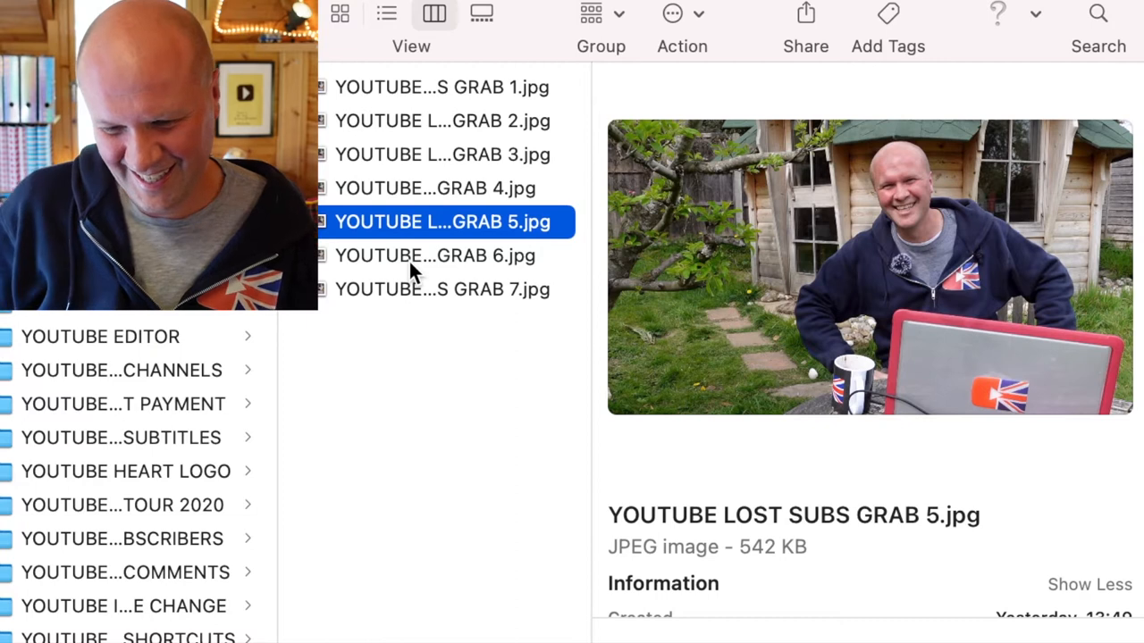
{"action": "left_click", "coordinate": [438, 289]}
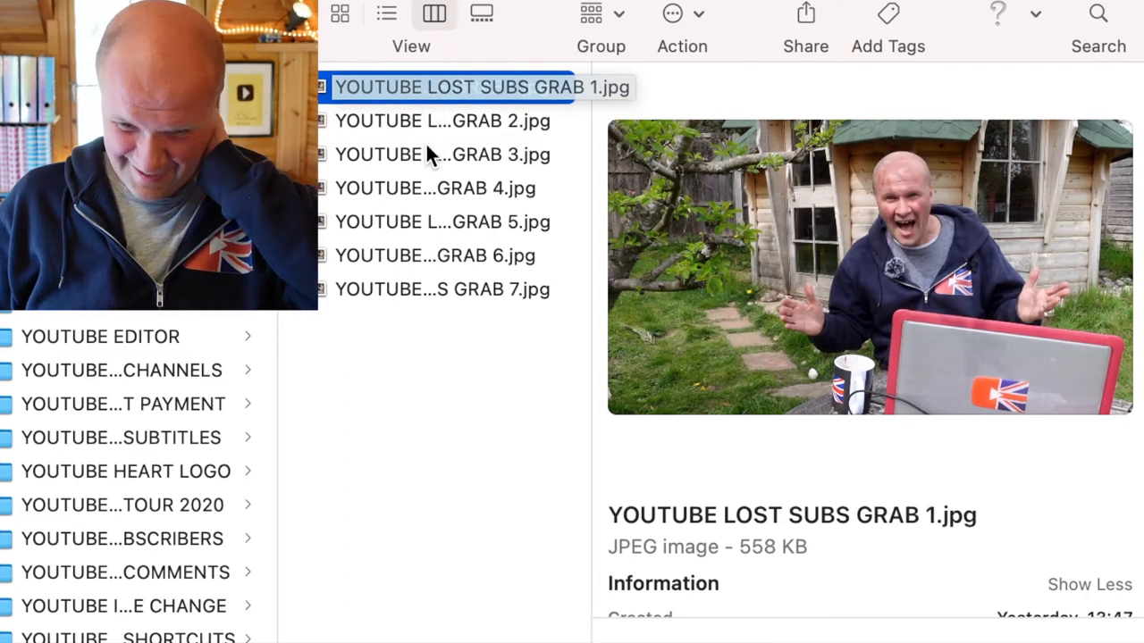
{"action": "left_click", "coordinate": [443, 154]}
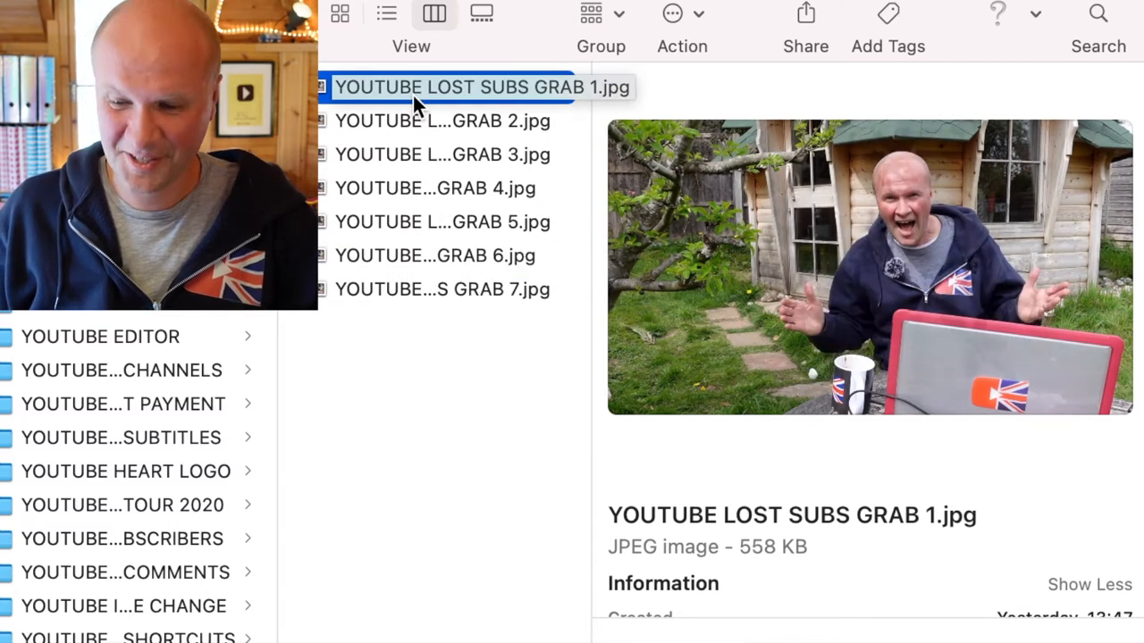
{"action": "left_click", "coordinate": [444, 122]}
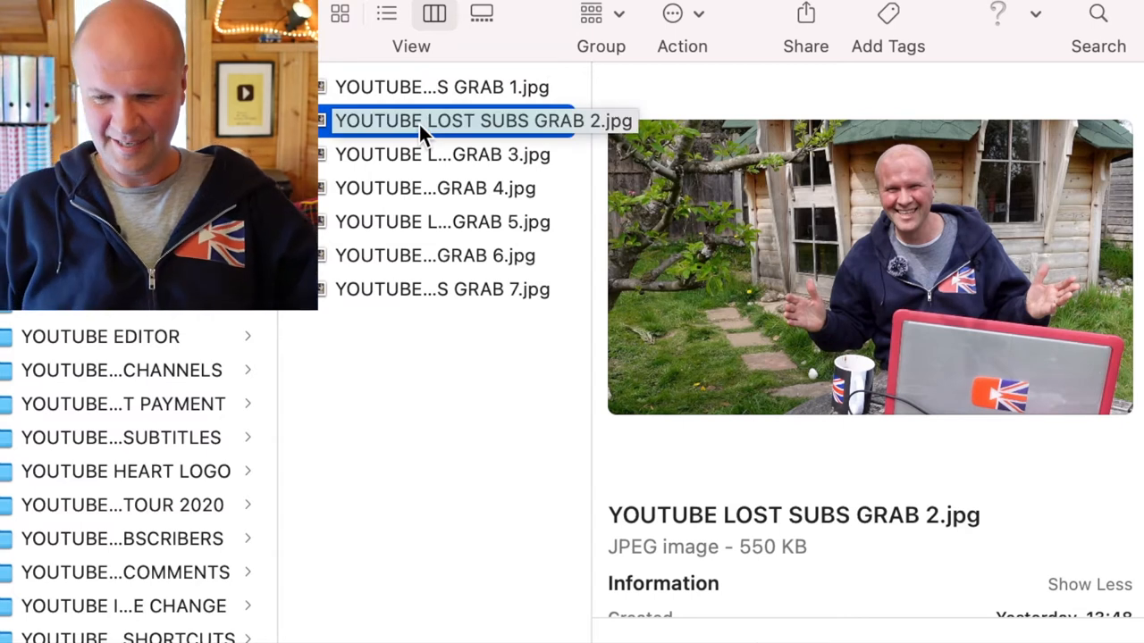
{"action": "left_click", "coordinate": [443, 222]}
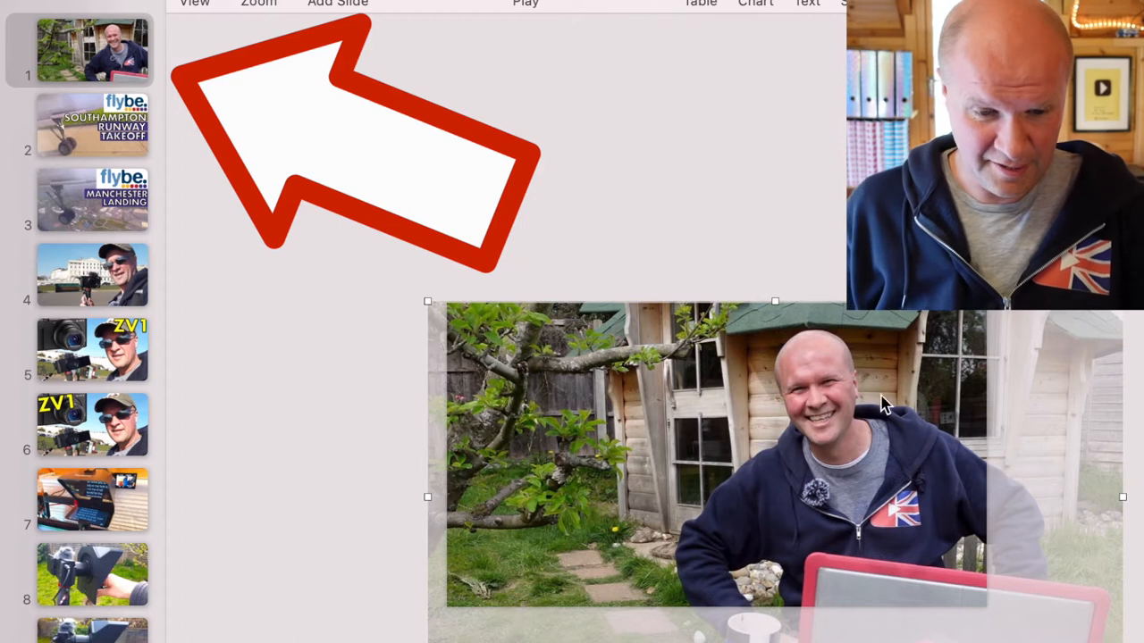
{"action": "mouse_move", "coordinate": [454, 311]}
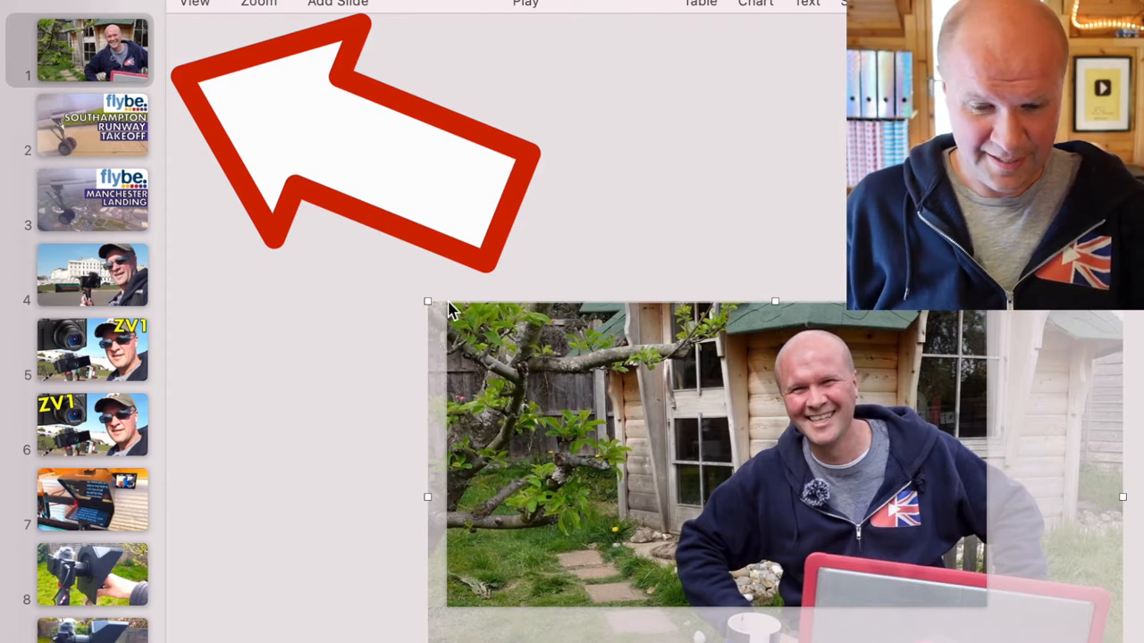
Reposition the garden-shed photo on the first slide.
{"action": "left_click_drag", "start_coordinate": [450, 311], "coordinate": [361, 264]}
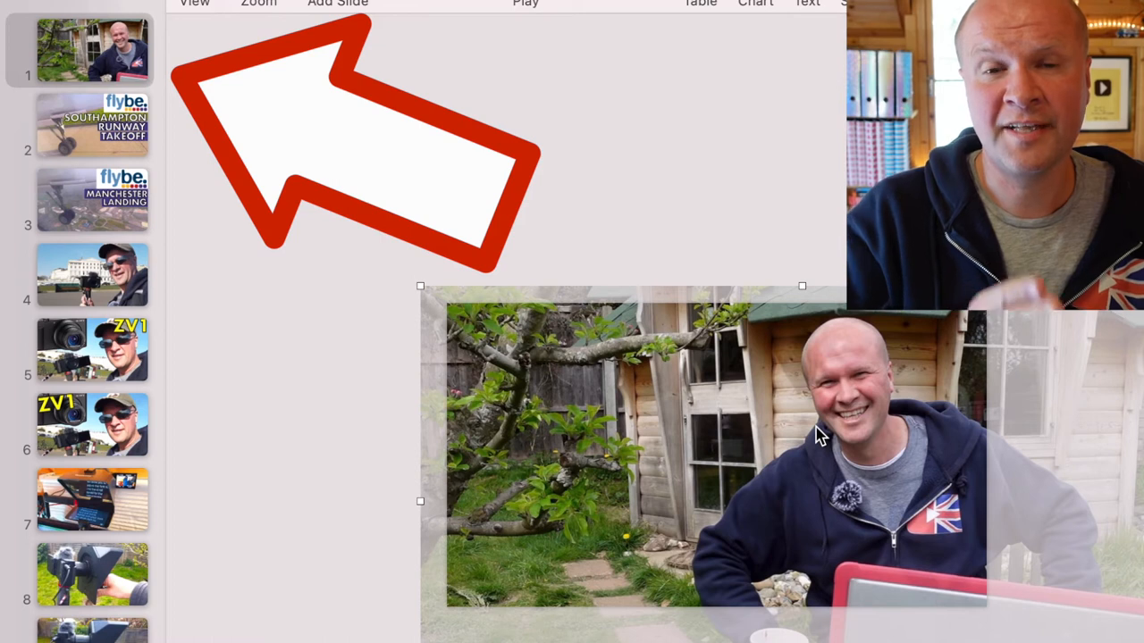
{"action": "mouse_move", "coordinate": [454, 307]}
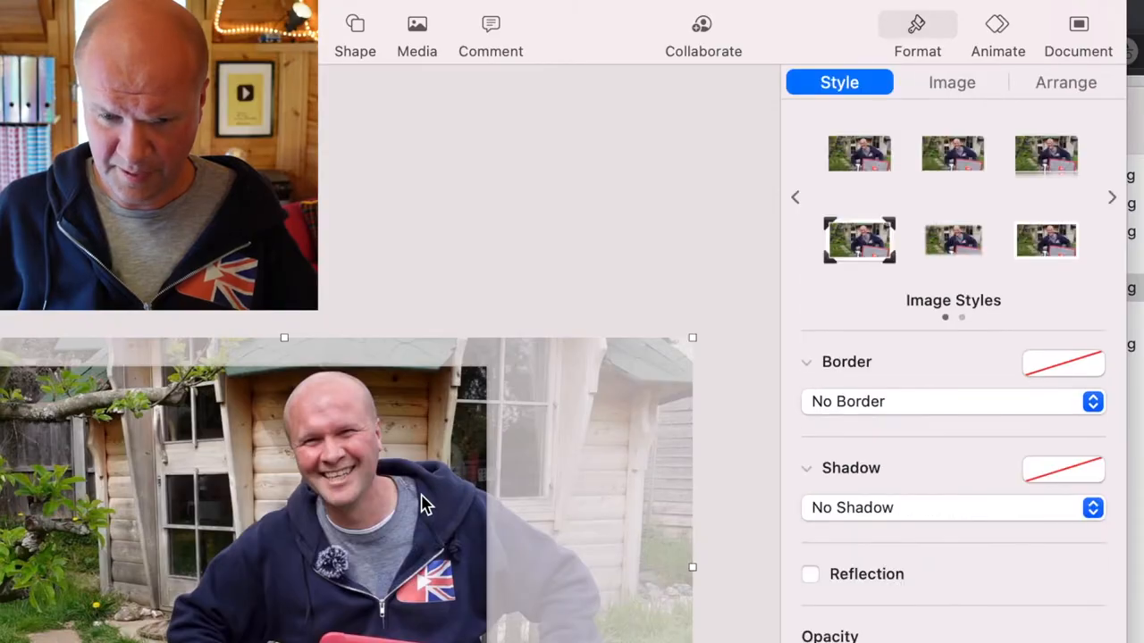
Try exposure levels from -38% to 74% on the garden photo, then reset it to 0%.
{"action": "left_click", "coordinate": [951, 82]}
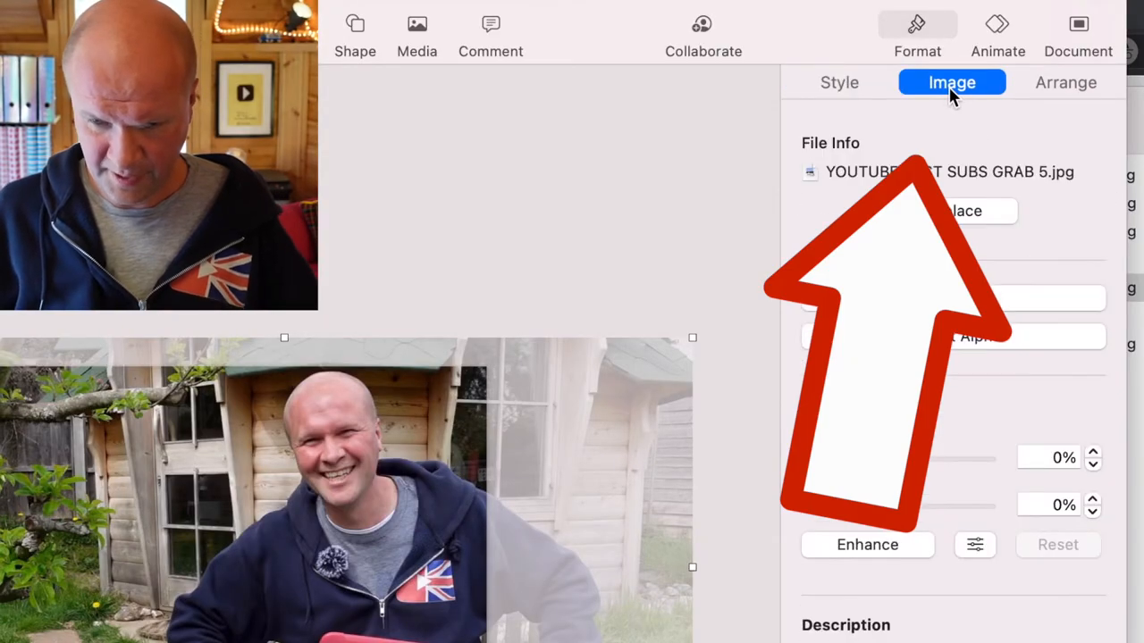
{"action": "left_click_drag", "start_coordinate": [897, 458], "coordinate": [933, 457]}
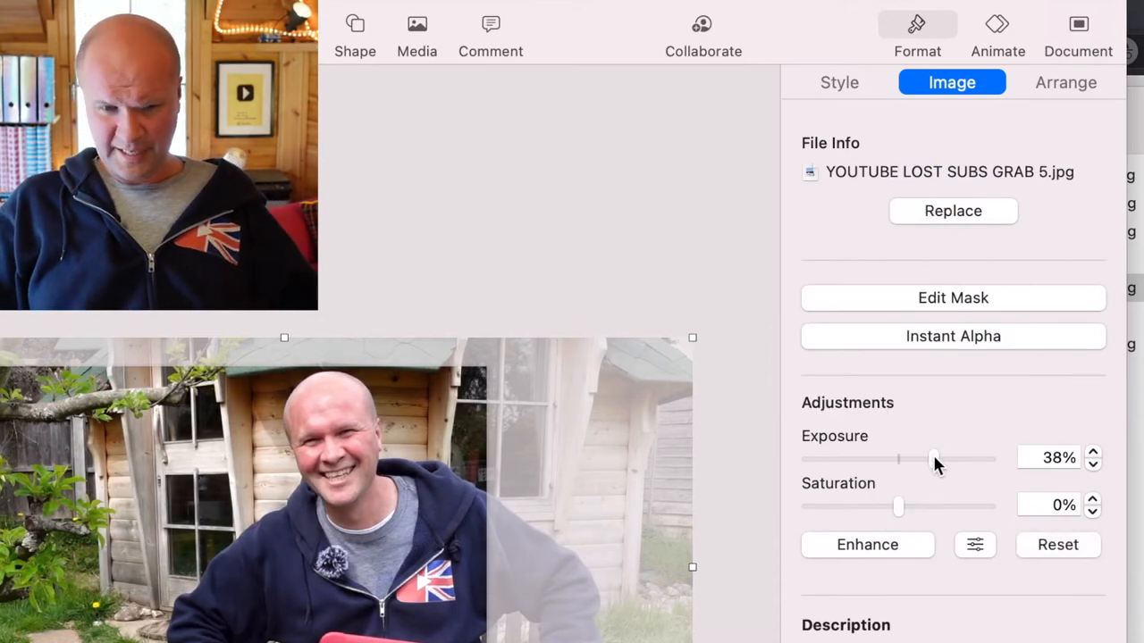
{"action": "left_click_drag", "start_coordinate": [933, 458], "coordinate": [967, 458]}
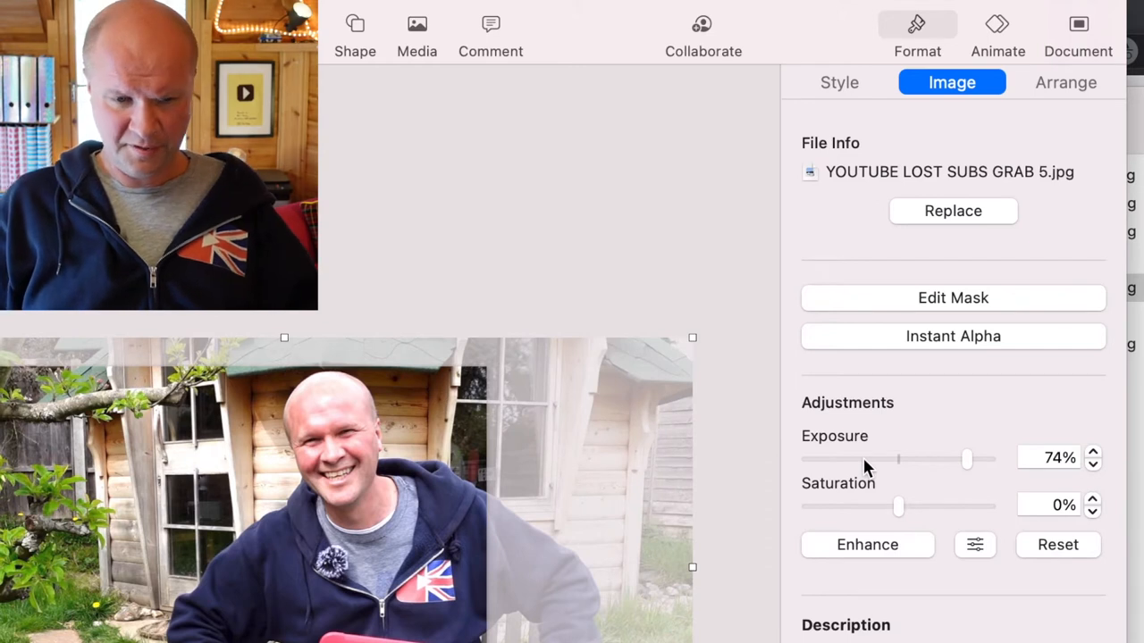
{"action": "left_click_drag", "start_coordinate": [966, 457], "coordinate": [863, 458]}
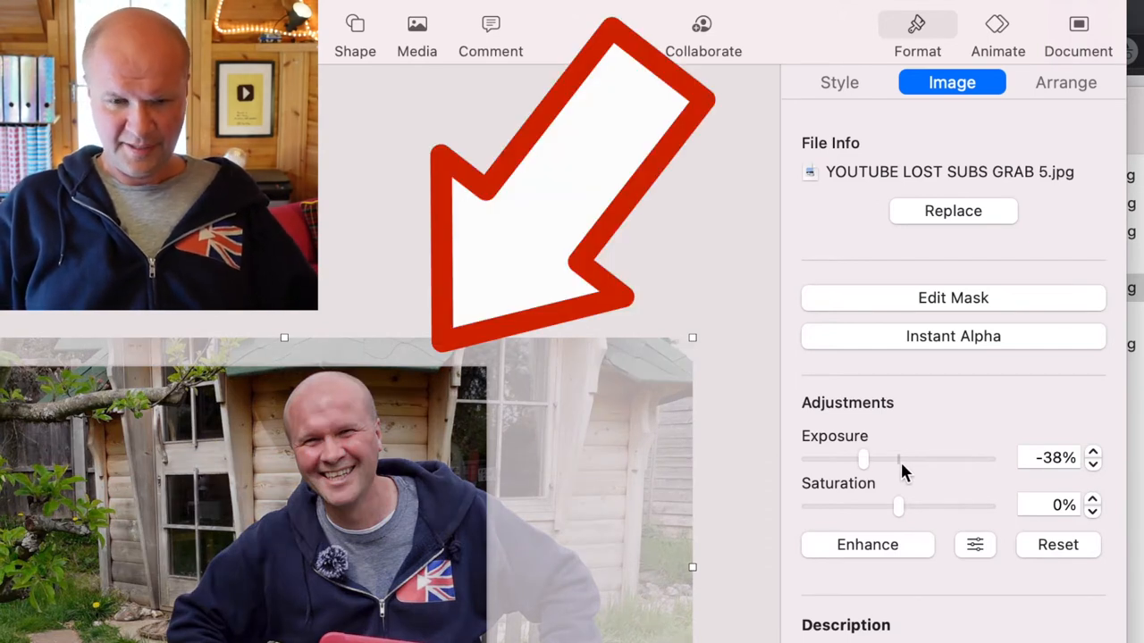
{"action": "left_click", "coordinate": [1058, 544]}
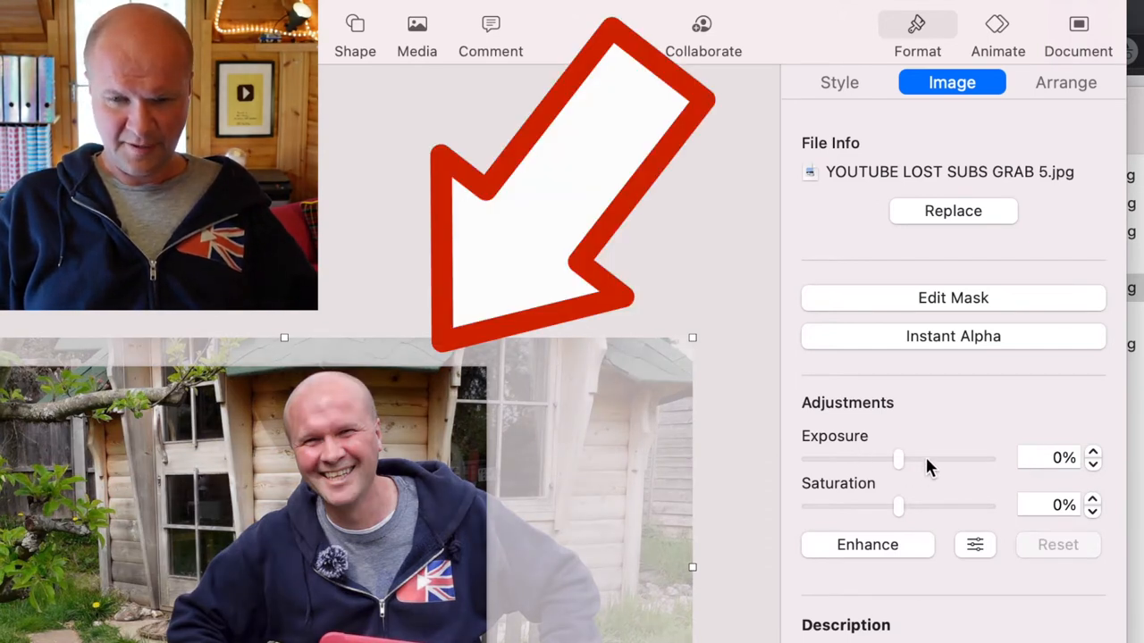
Settle the garden photo at 42% exposure with a 3% saturation boost.
{"action": "left_click_drag", "start_coordinate": [897, 457], "coordinate": [933, 458]}
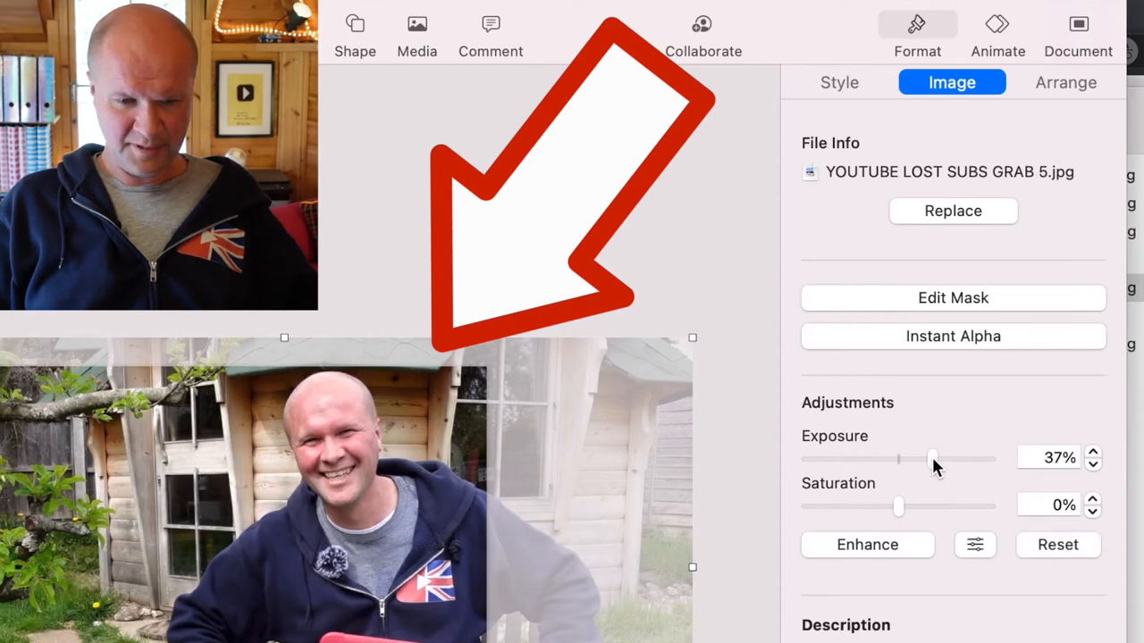
{"action": "mouse_move", "coordinate": [948, 465]}
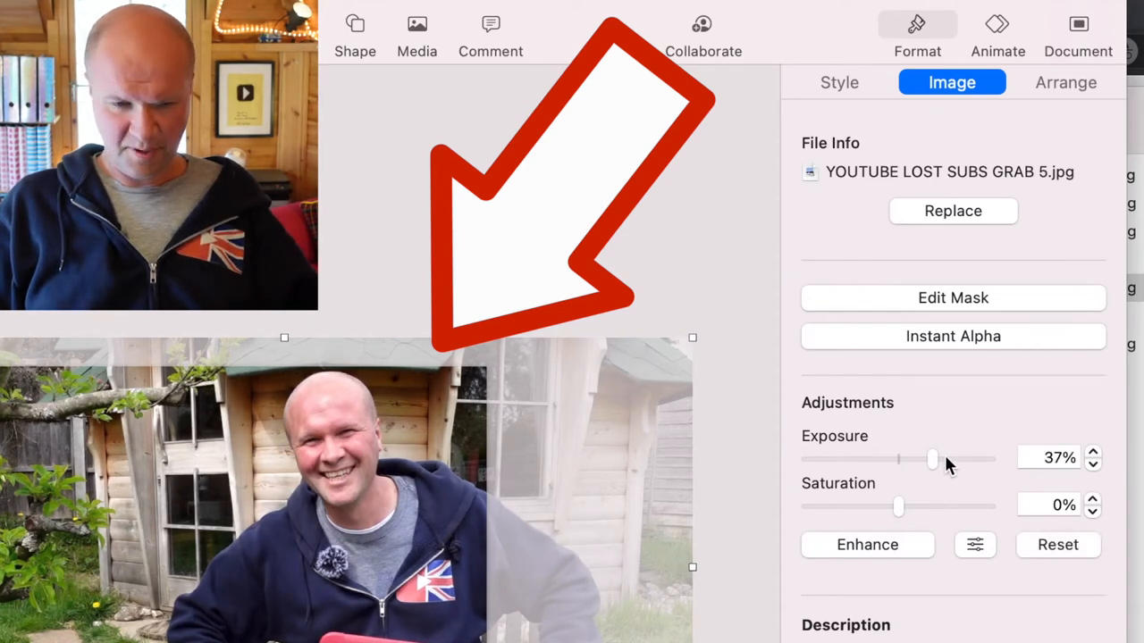
{"action": "left_click_drag", "start_coordinate": [933, 457], "coordinate": [947, 457]}
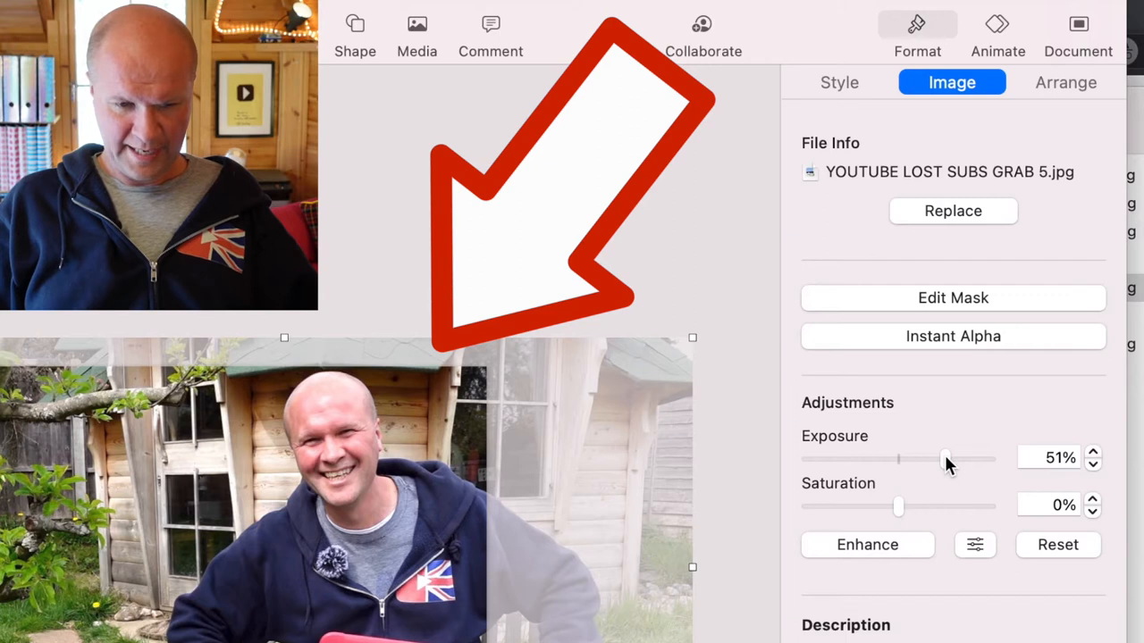
{"action": "left_click_drag", "start_coordinate": [897, 507], "coordinate": [914, 507]}
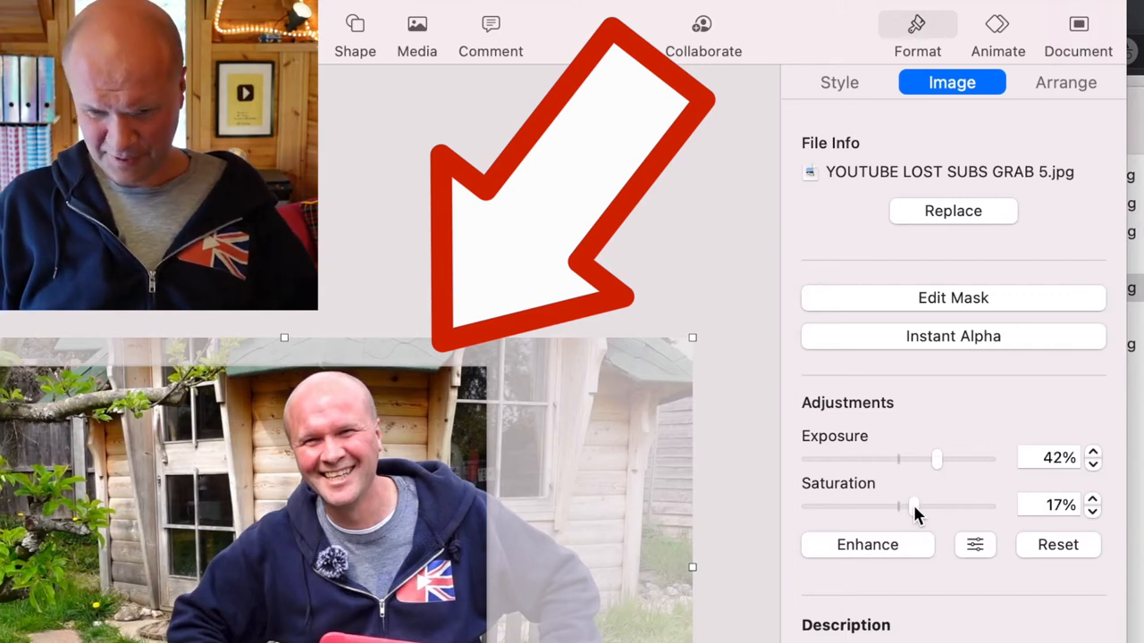
{"action": "left_click_drag", "start_coordinate": [913, 507], "coordinate": [901, 507]}
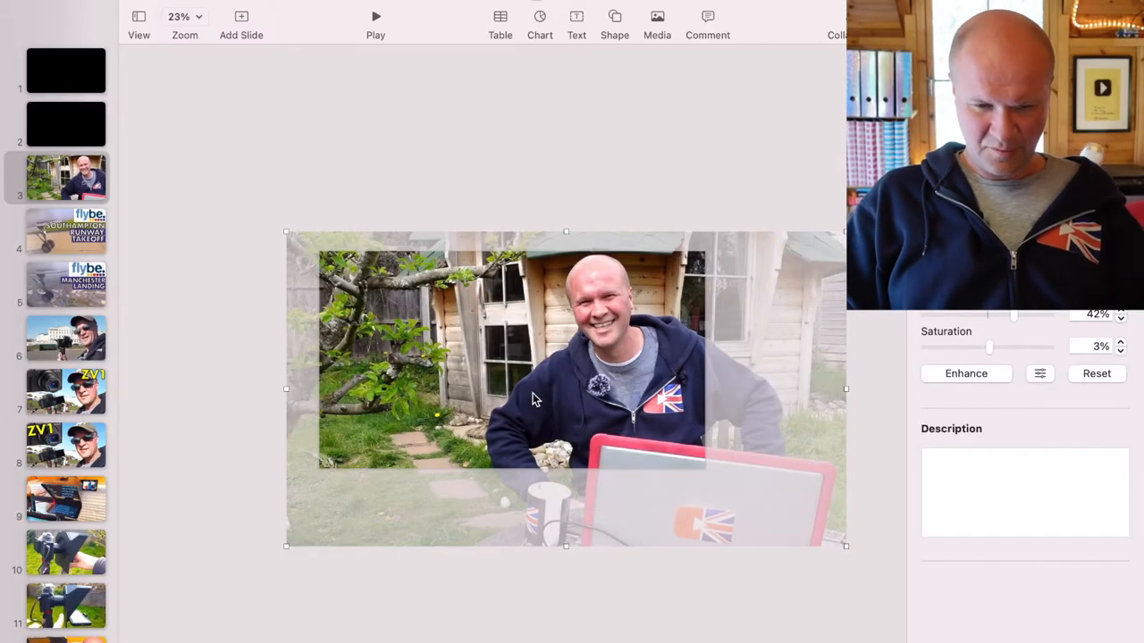
{"action": "left_click_drag", "start_coordinate": [286, 547], "coordinate": [275, 570]}
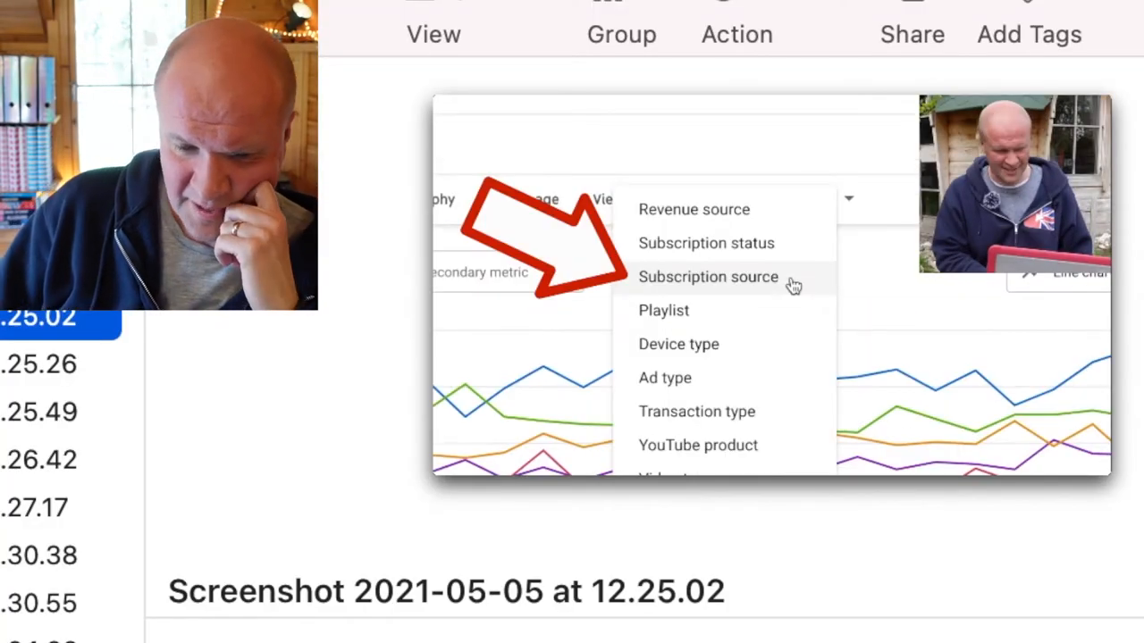
Preview the analytics screenshots and drop the 12.34.33 'Subscribers lost 749' one onto the slide.
{"action": "left_click", "coordinate": [708, 275]}
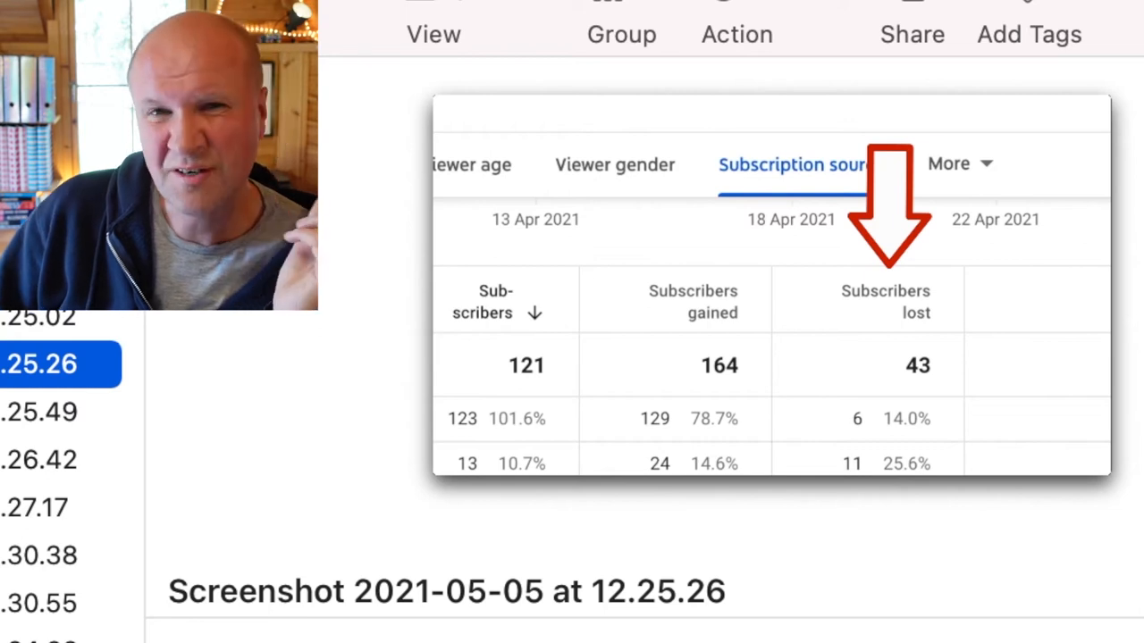
{"action": "left_click", "coordinate": [35, 507]}
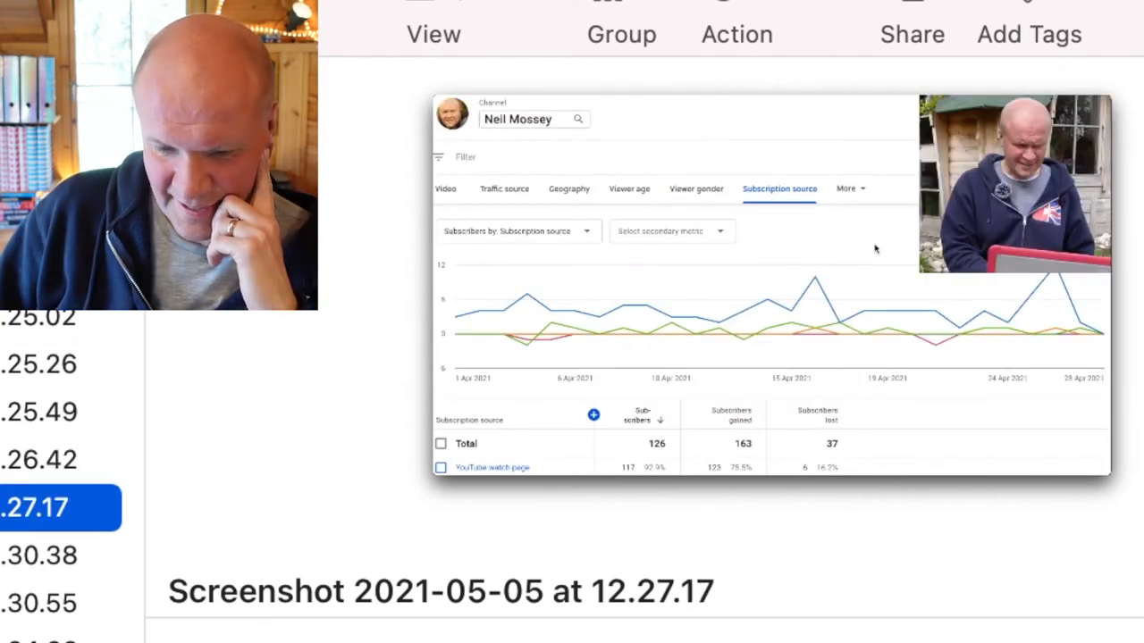
{"action": "left_click", "coordinate": [39, 556]}
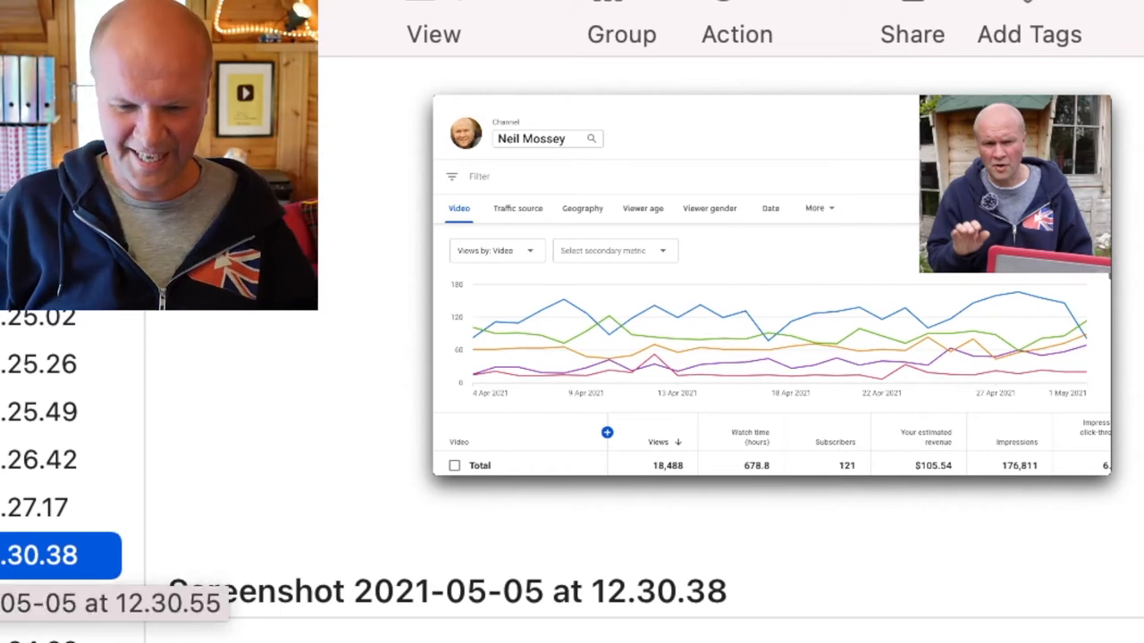
{"action": "left_click", "coordinate": [44, 598]}
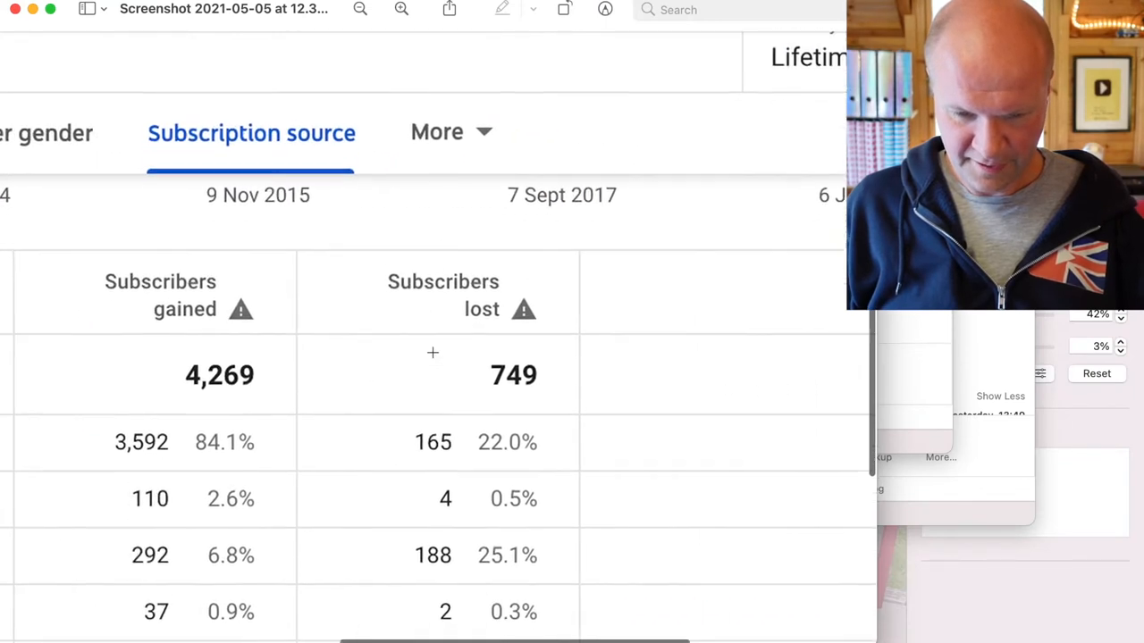
{"action": "scroll", "scroll_direction": "down", "scroll_amount": 3}
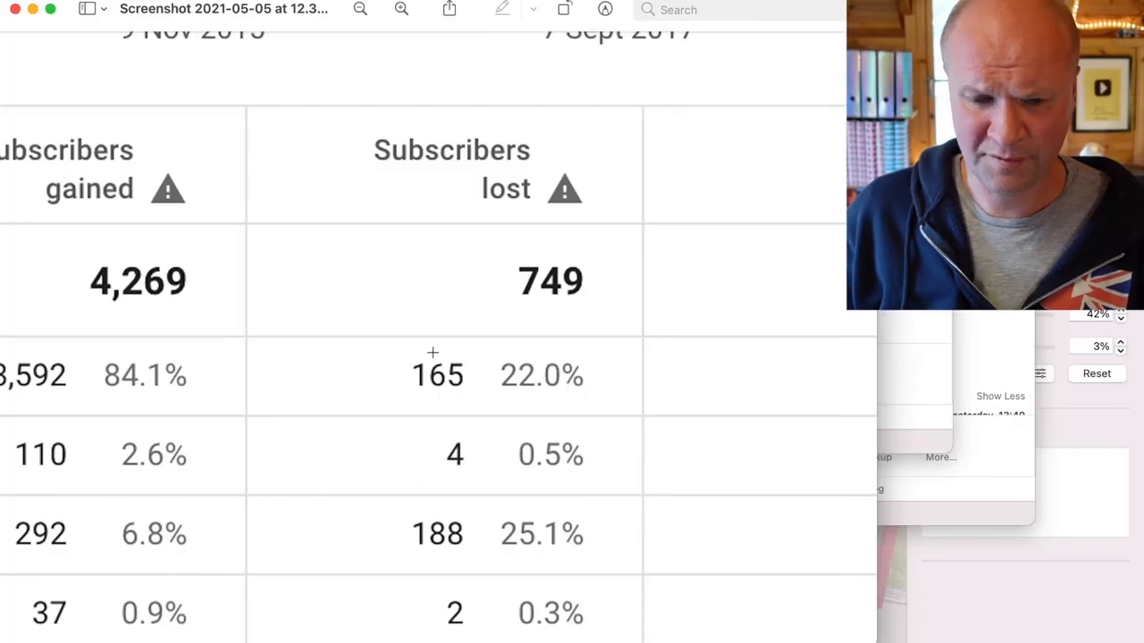
{"action": "mouse_move", "coordinate": [38, 11]}
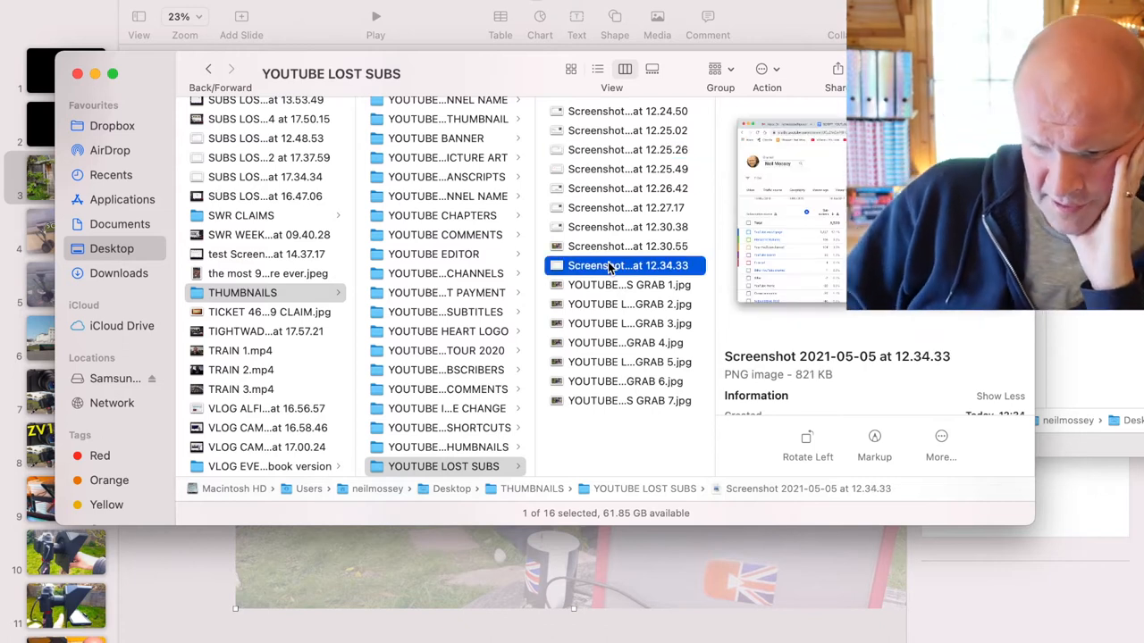
{"action": "left_click_drag", "start_coordinate": [626, 265], "coordinate": [414, 547]}
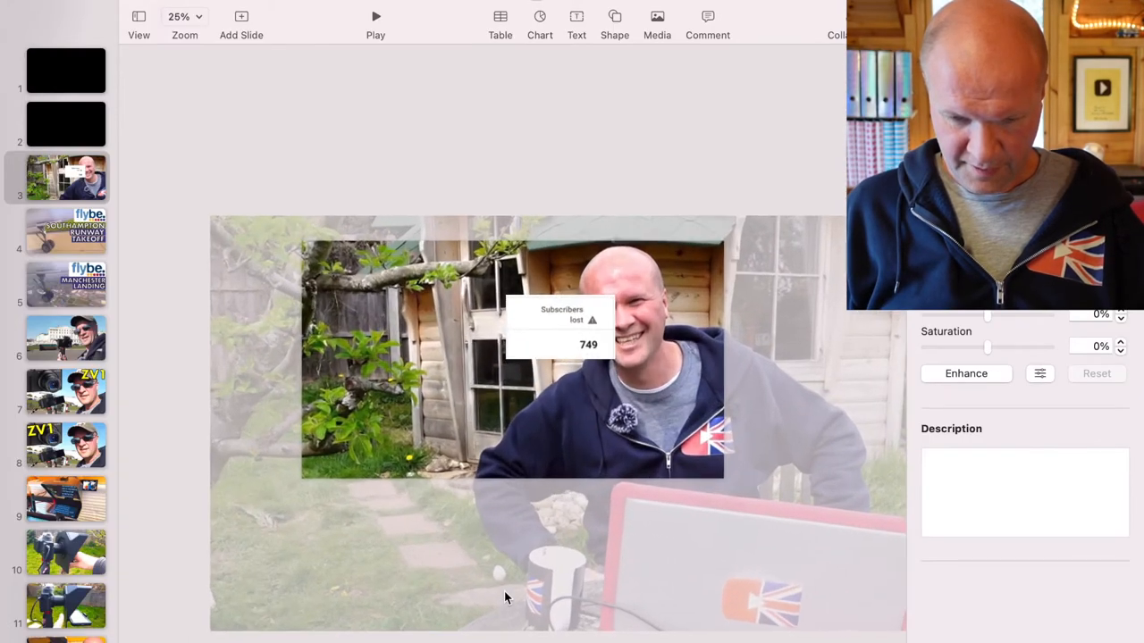
Enlarge the screenshot and crop it down to the Subscribers lost label box.
{"action": "left_click", "coordinate": [186, 16]}
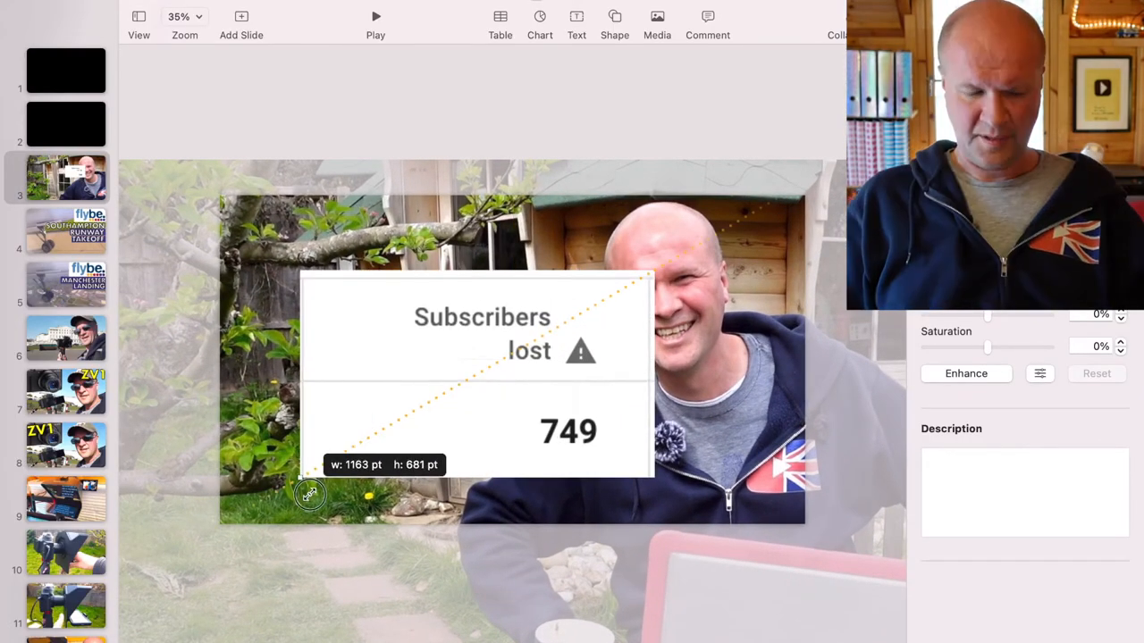
{"action": "left_click_drag", "start_coordinate": [311, 493], "coordinate": [297, 374]}
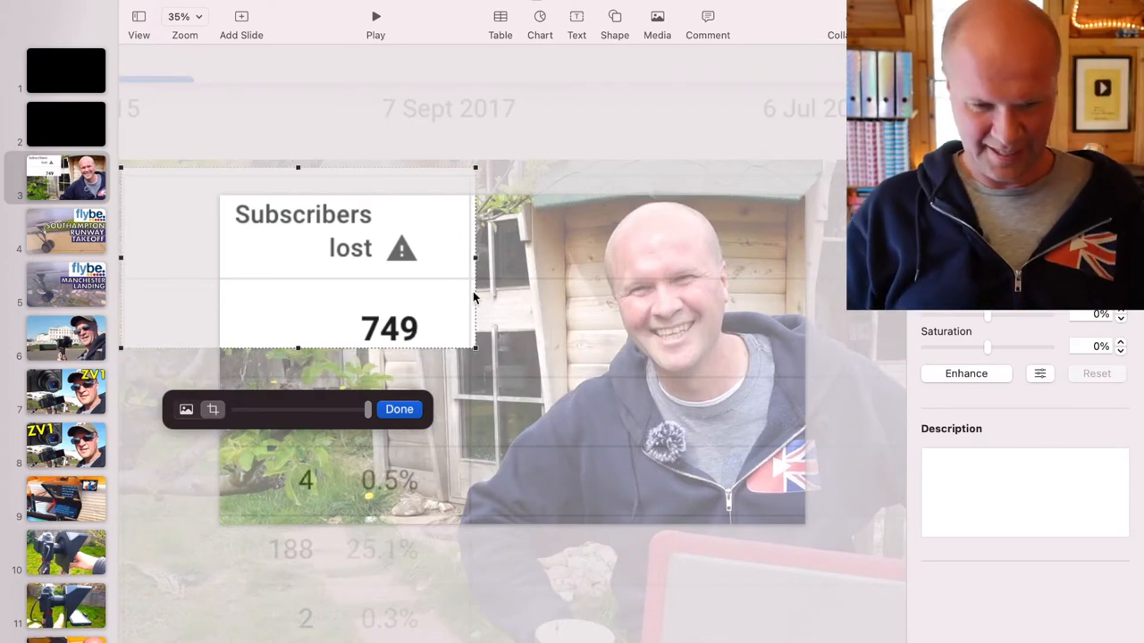
{"action": "left_click_drag", "start_coordinate": [476, 257], "coordinate": [461, 258]}
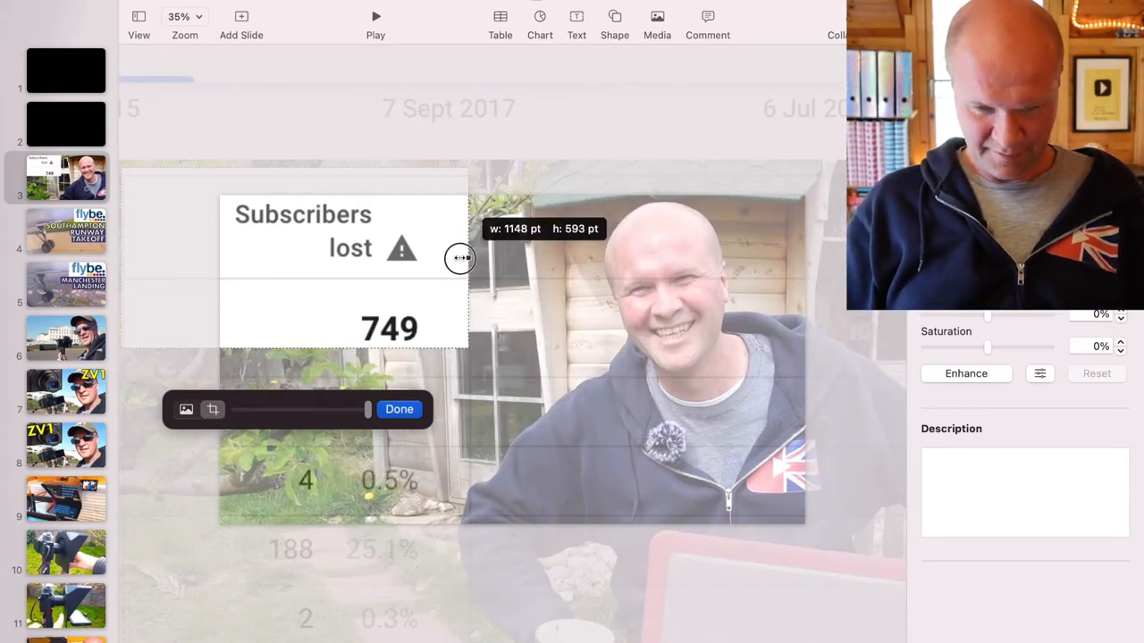
{"action": "left_click_drag", "start_coordinate": [461, 257], "coordinate": [429, 259]}
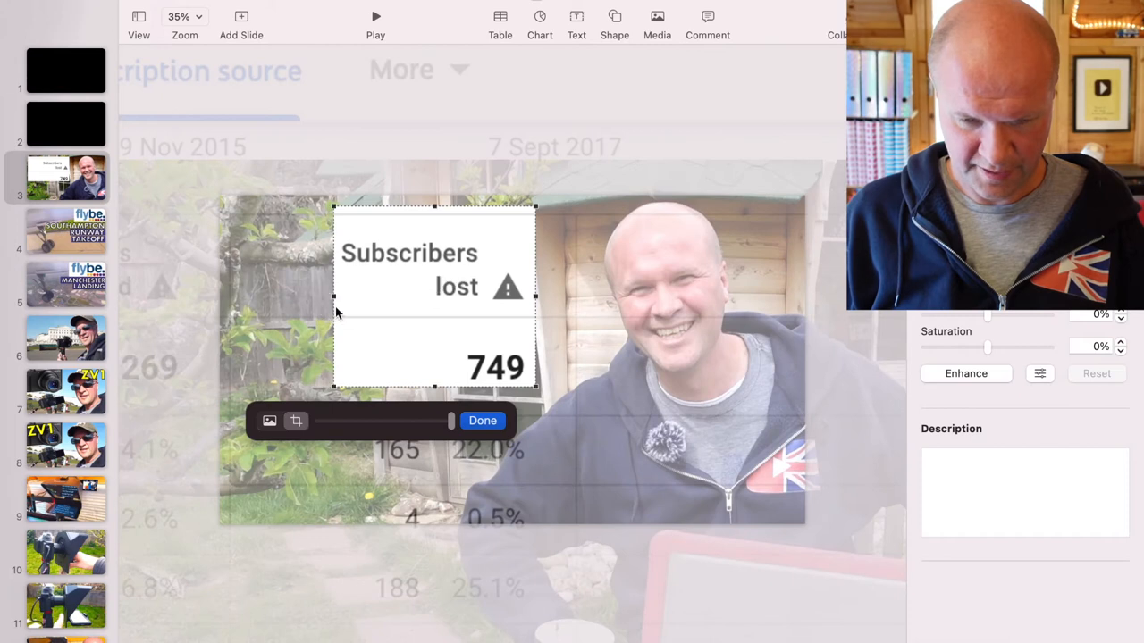
{"action": "left_click", "coordinate": [483, 422]}
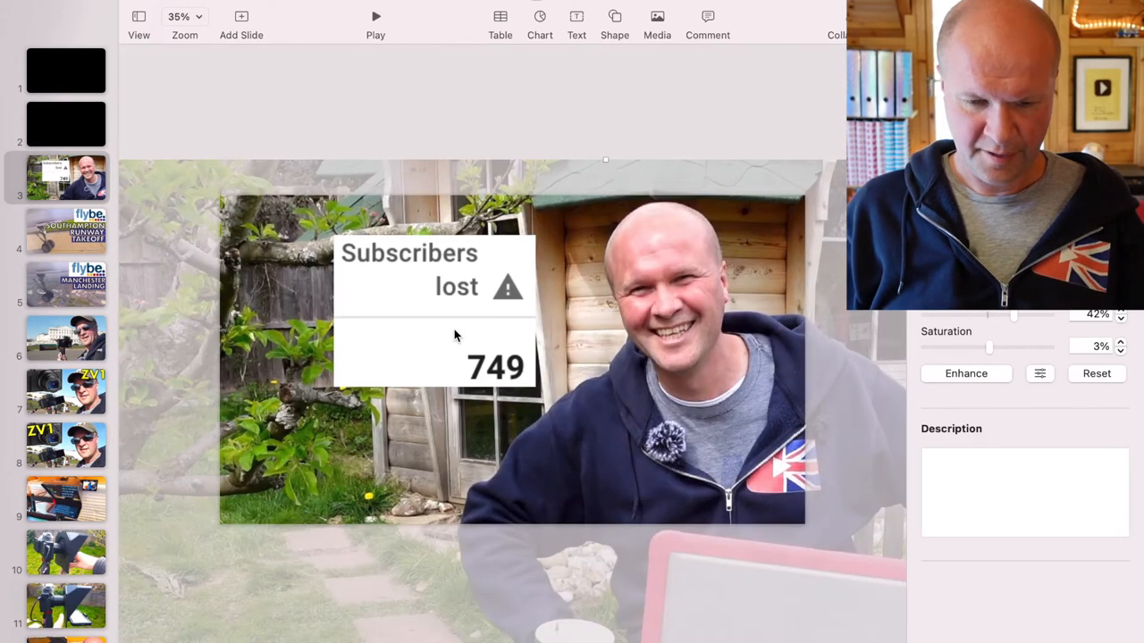
Duplicate the cropped image and crop the copy to the 749 figure, placed beside 'lost'.
{"action": "left_click", "coordinate": [1096, 374]}
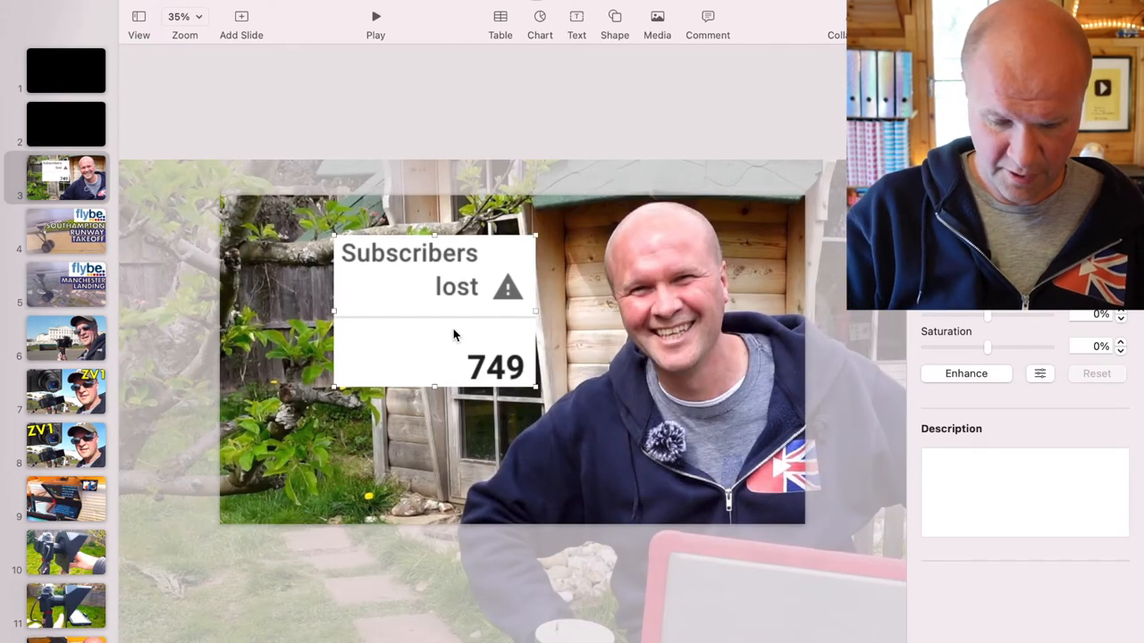
{"action": "key", "text": "cmd+c"}
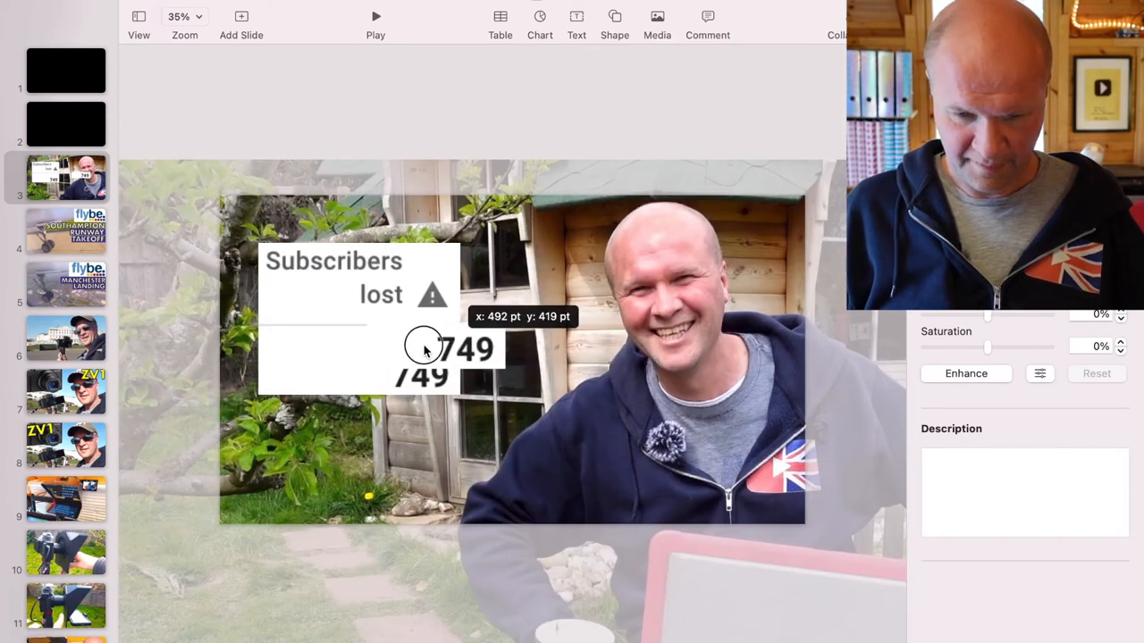
{"action": "left_click_drag", "start_coordinate": [425, 349], "coordinate": [300, 308]}
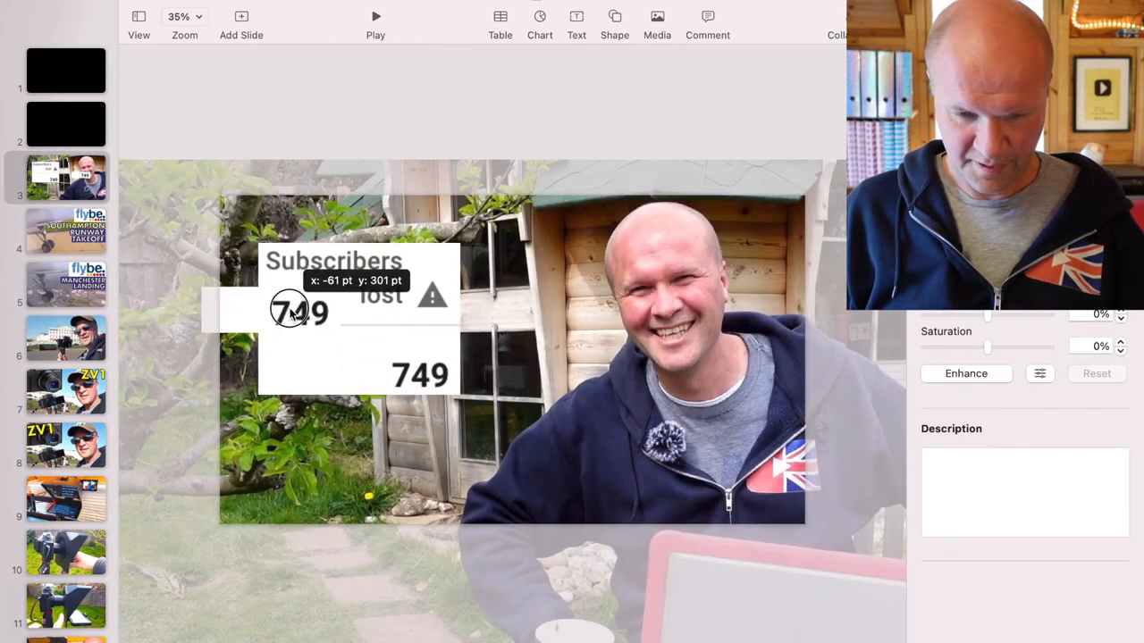
{"action": "left_click_drag", "start_coordinate": [295, 313], "coordinate": [307, 300]}
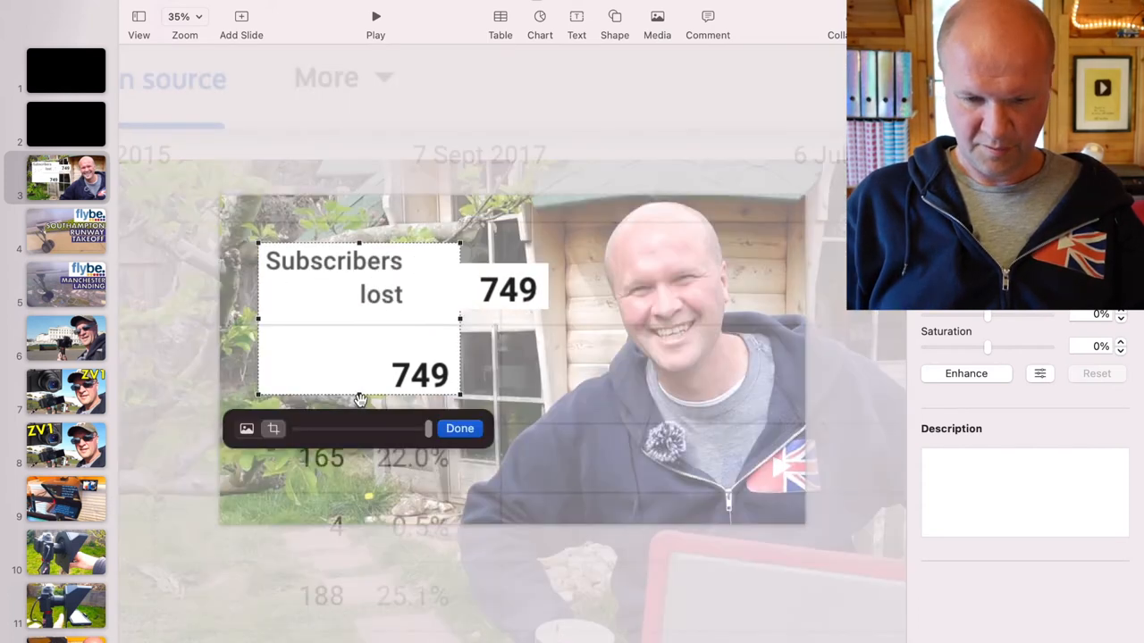
{"action": "left_click_drag", "start_coordinate": [359, 401], "coordinate": [361, 318]}
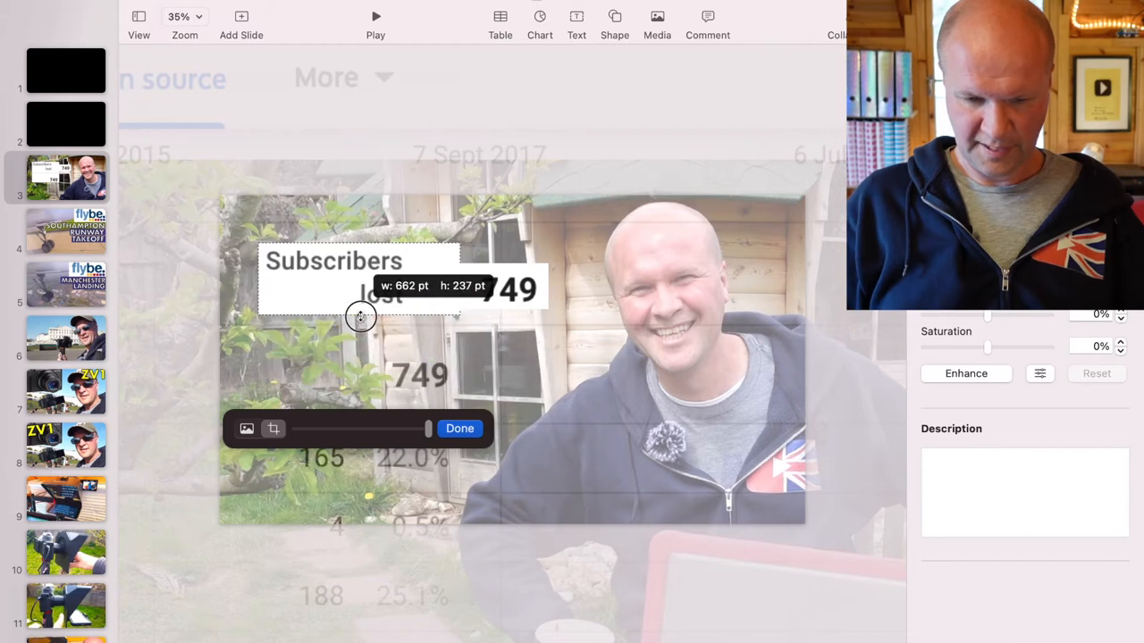
{"action": "left_click", "coordinate": [459, 429]}
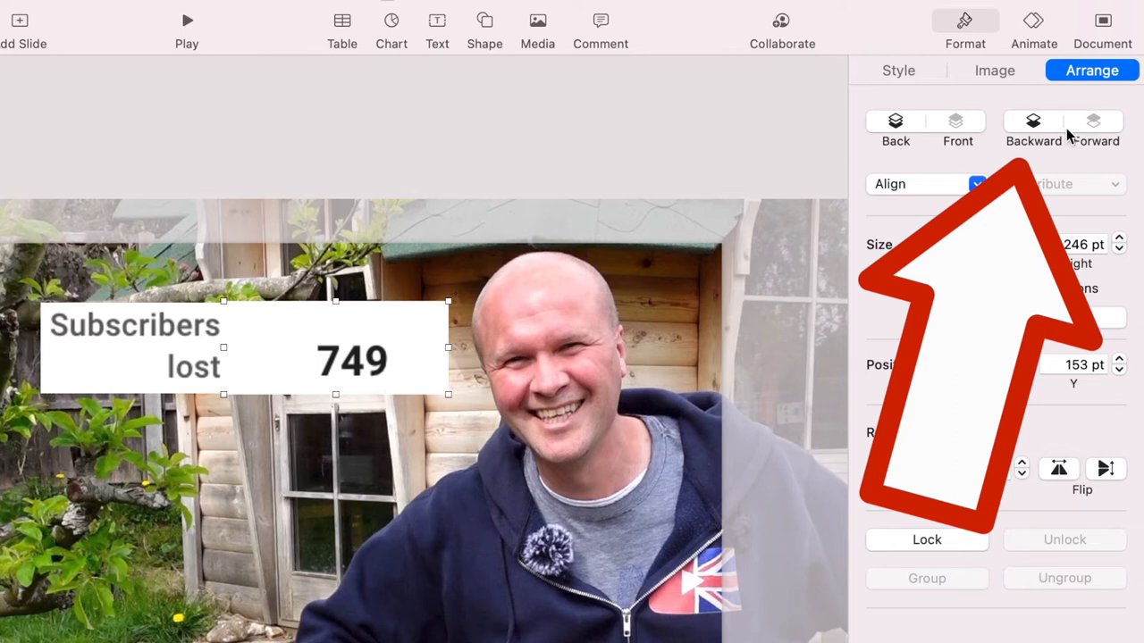
{"action": "mouse_move", "coordinate": [1047, 132]}
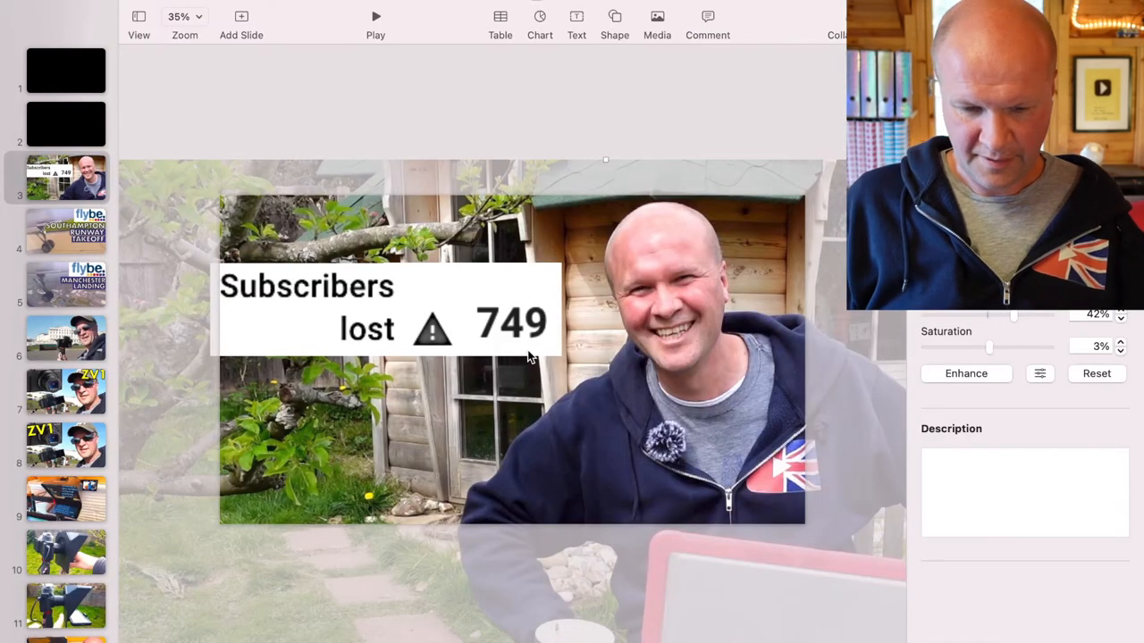
{"action": "mouse_move", "coordinate": [502, 457]}
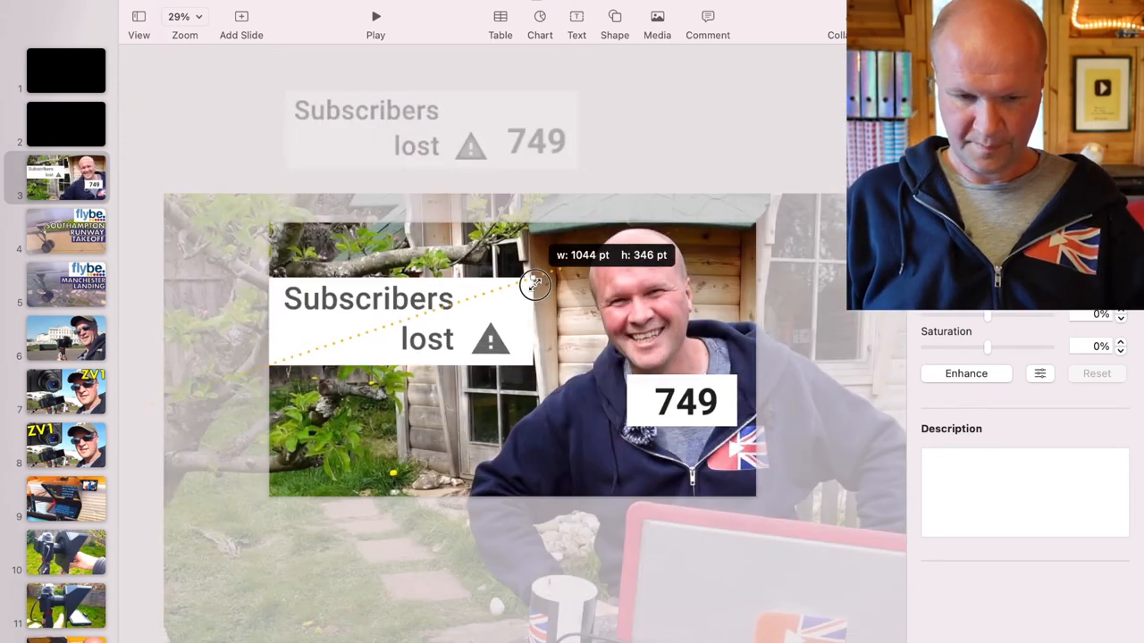
Resize the Subscribers lost label and seat the larger 749 figure right after the warning icon.
{"action": "left_click_drag", "start_coordinate": [536, 286], "coordinate": [508, 350]}
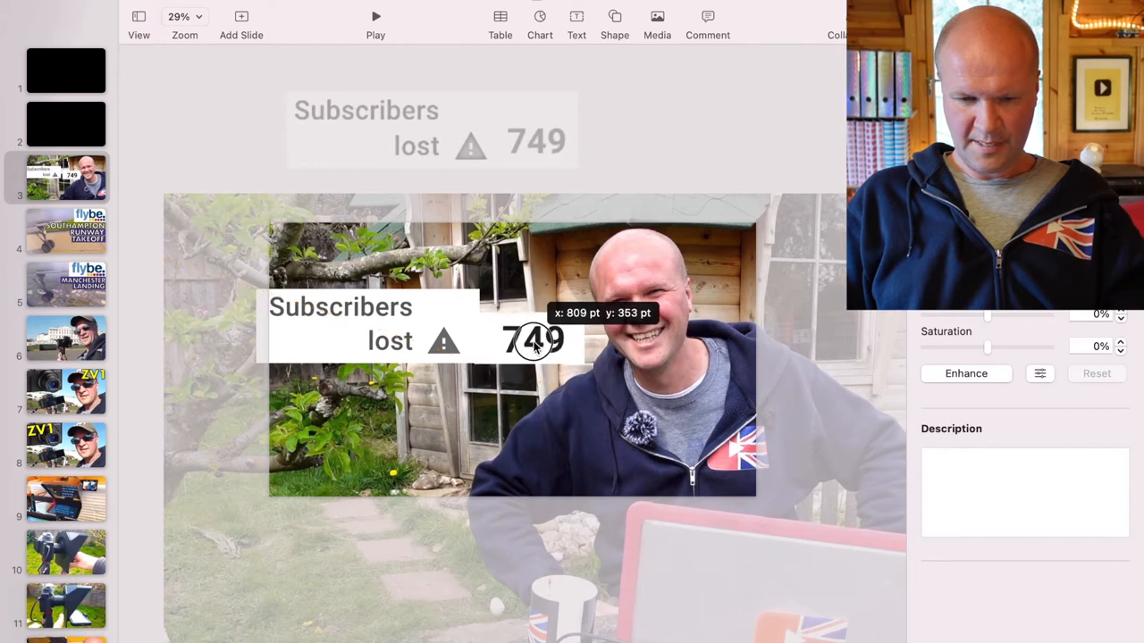
{"action": "left_click", "coordinate": [532, 341]}
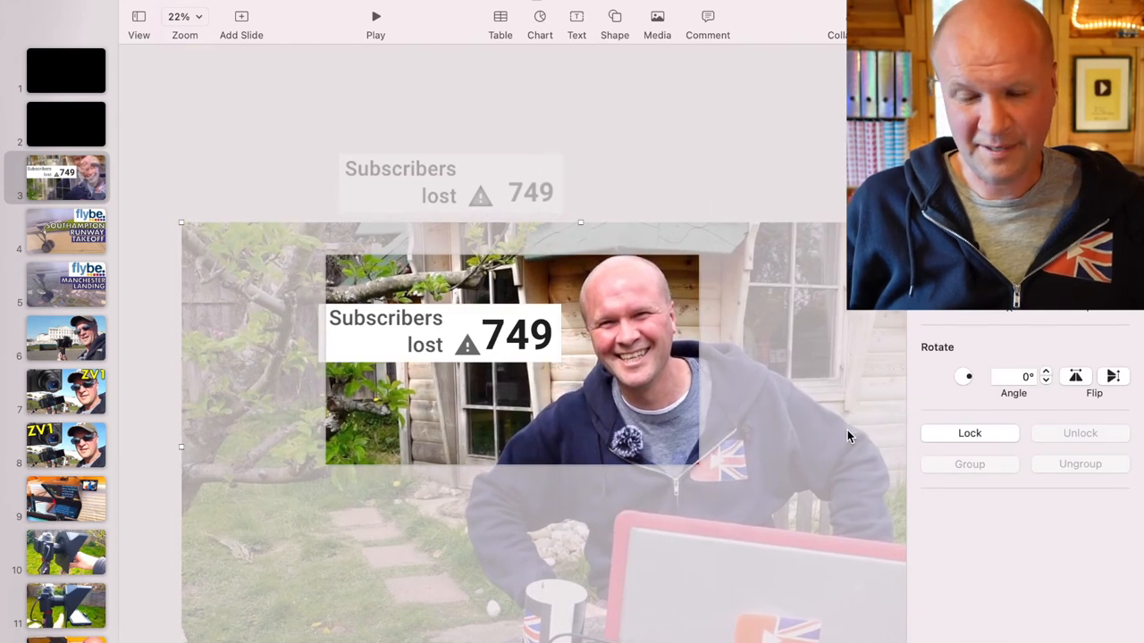
{"action": "left_click_drag", "start_coordinate": [849, 436], "coordinate": [812, 397]}
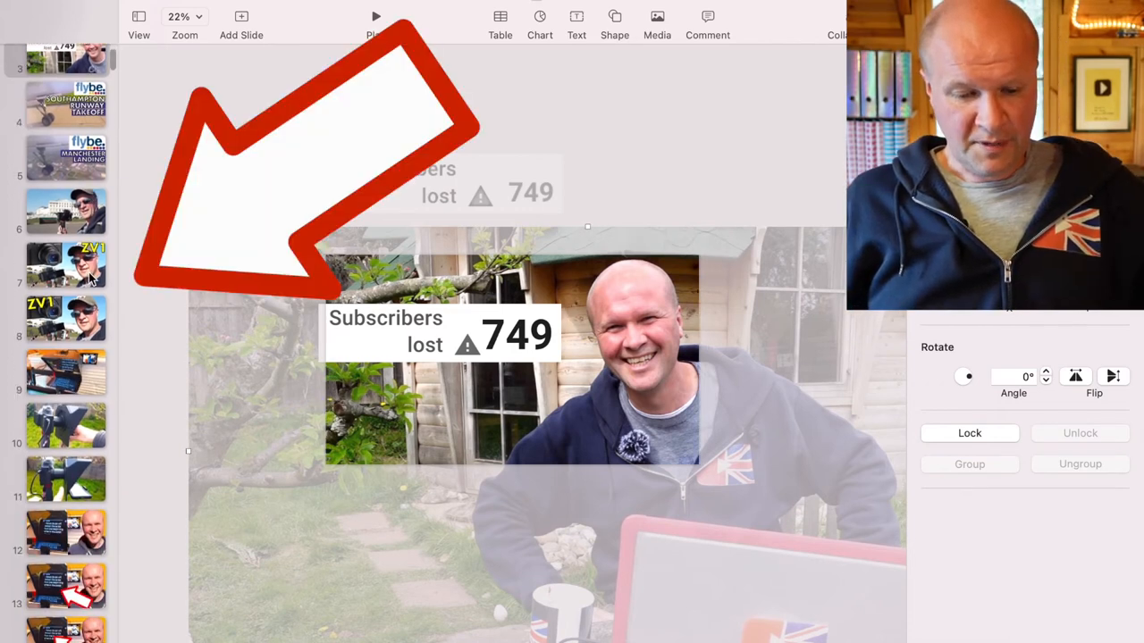
Go down the navigator to slide 44, the 'YouTube LIVE Before Your Shoot Quiz #9' thumbnail.
{"action": "scroll", "scroll_direction": "down", "scroll_amount": 3}
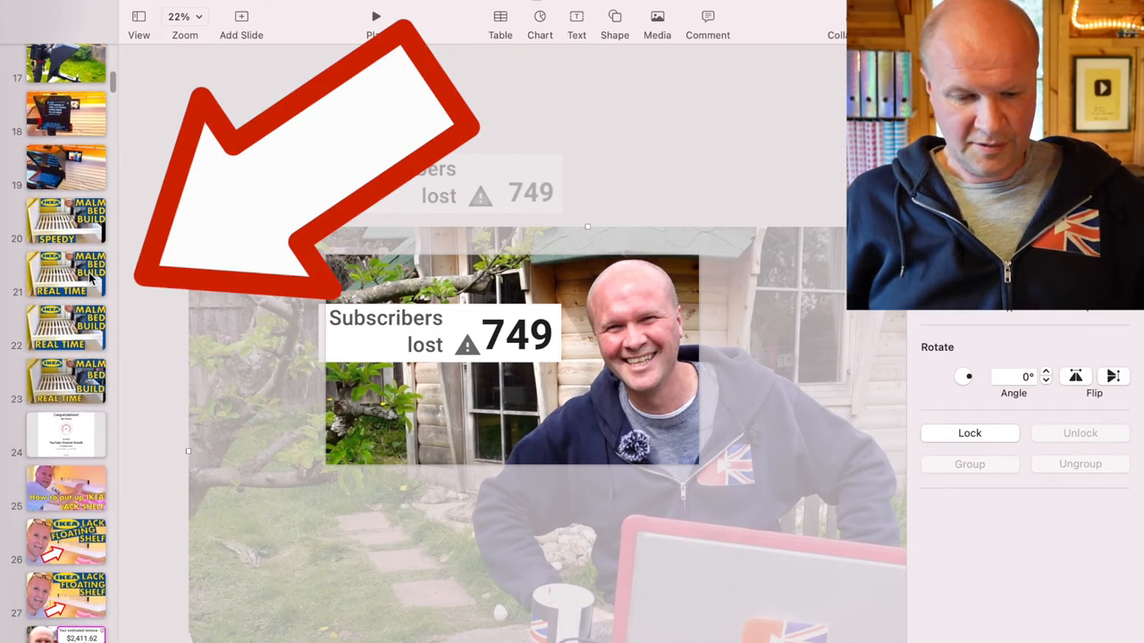
{"action": "scroll", "scroll_direction": "down", "scroll_amount": 3}
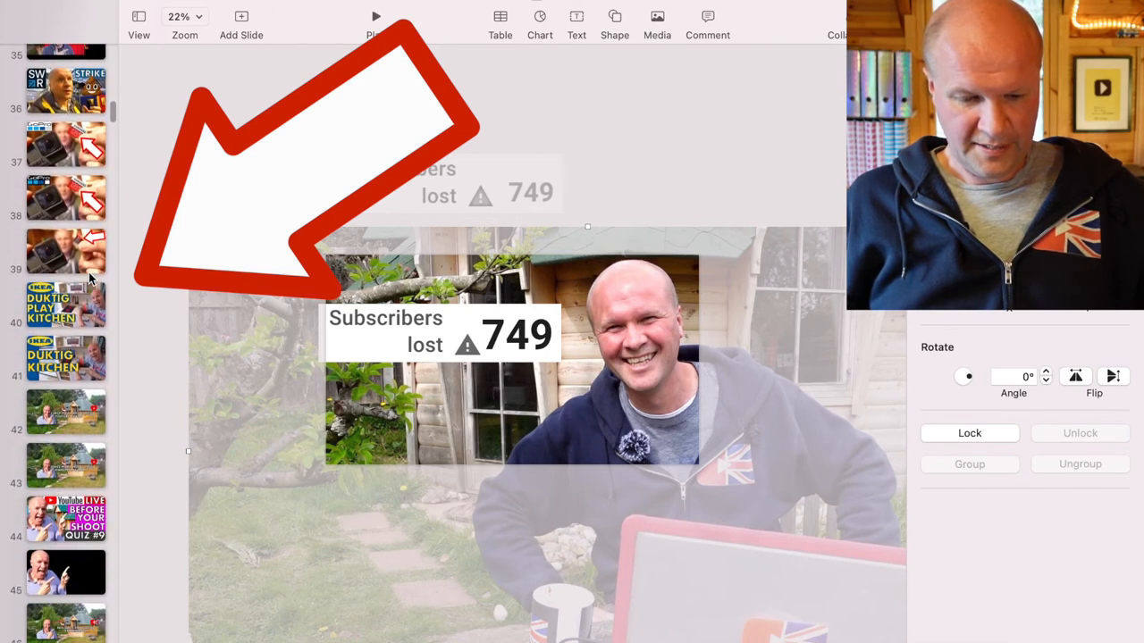
{"action": "scroll", "scroll_direction": "down", "scroll_amount": 3}
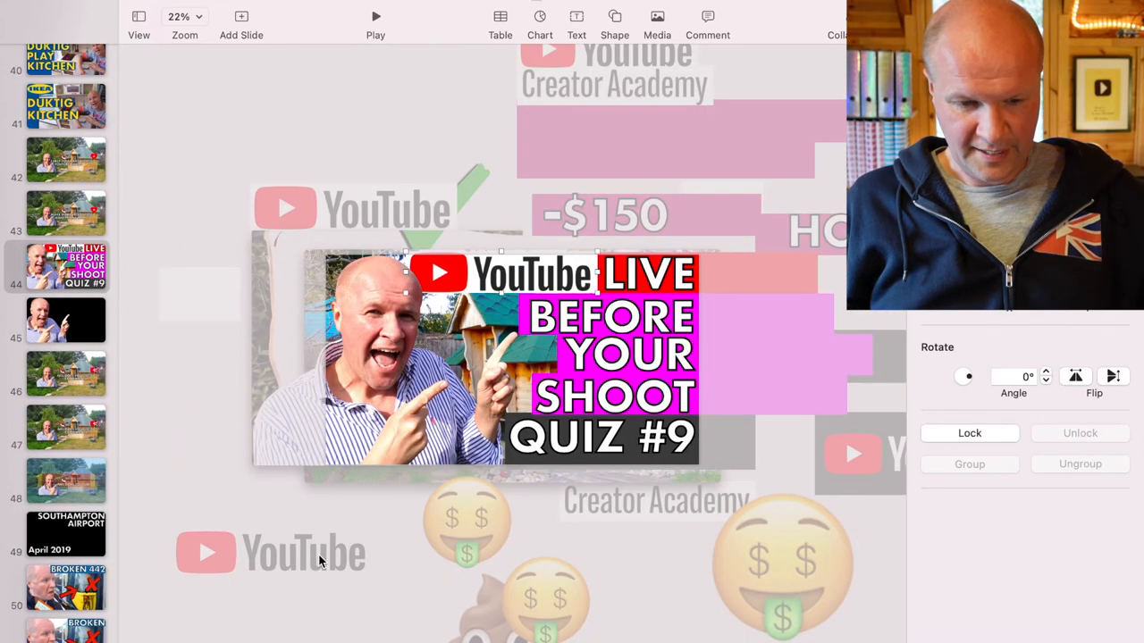
{"action": "left_click", "coordinate": [268, 554]}
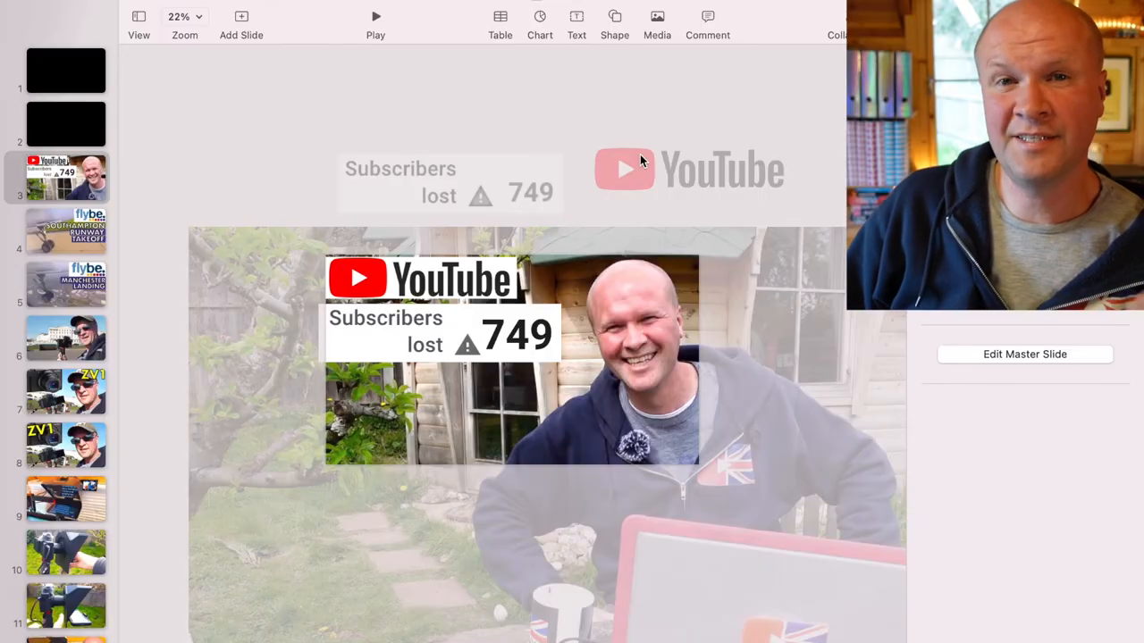
{"action": "mouse_move", "coordinate": [615, 36]}
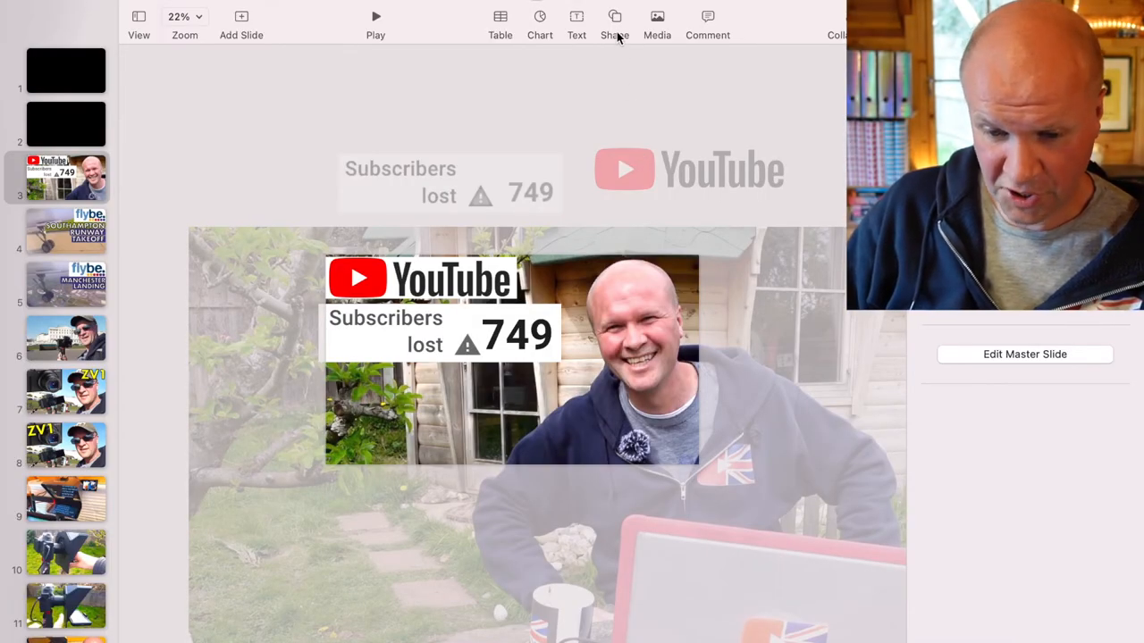
Add an arrow shape to the thumbnail slide and bring up its style settings.
{"action": "left_click", "coordinate": [614, 18]}
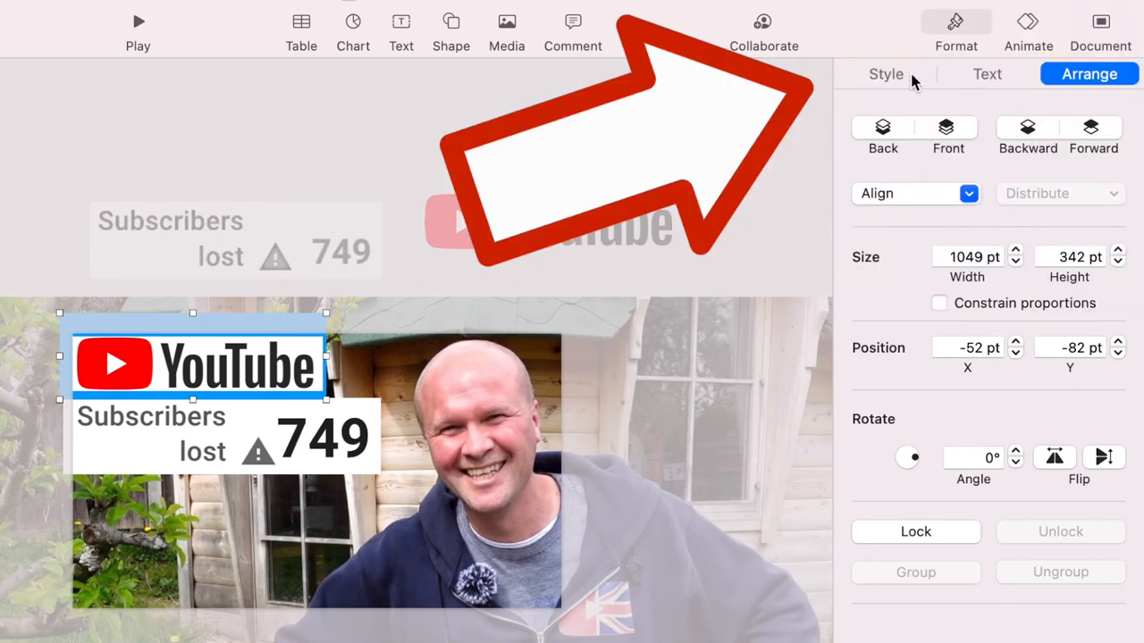
{"action": "left_click", "coordinate": [886, 75]}
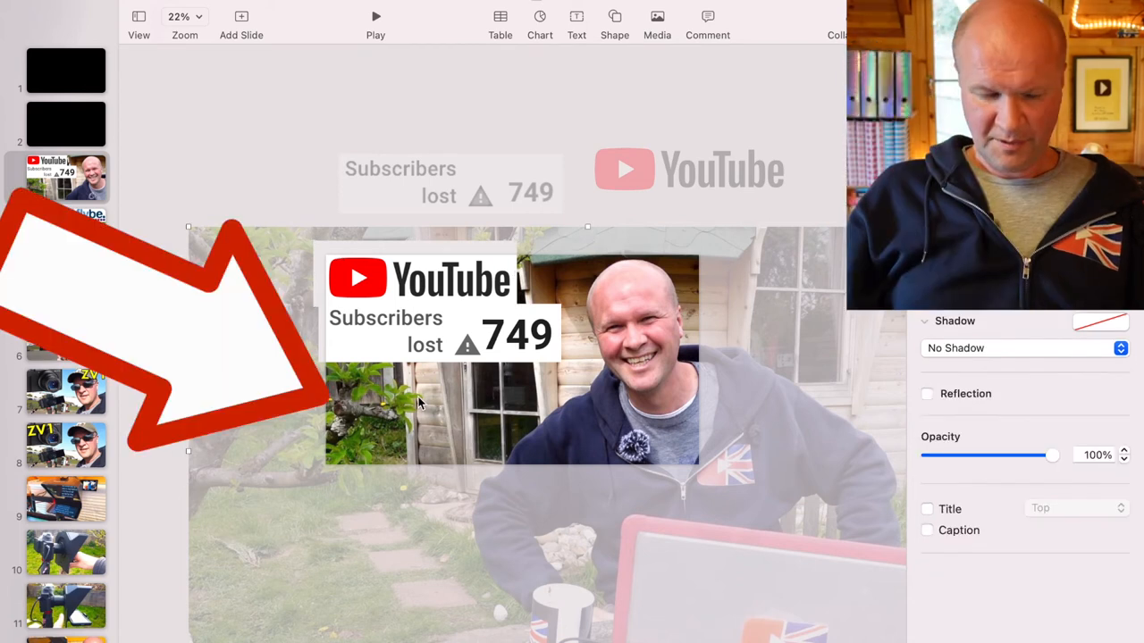
{"action": "mouse_move", "coordinate": [390, 415]}
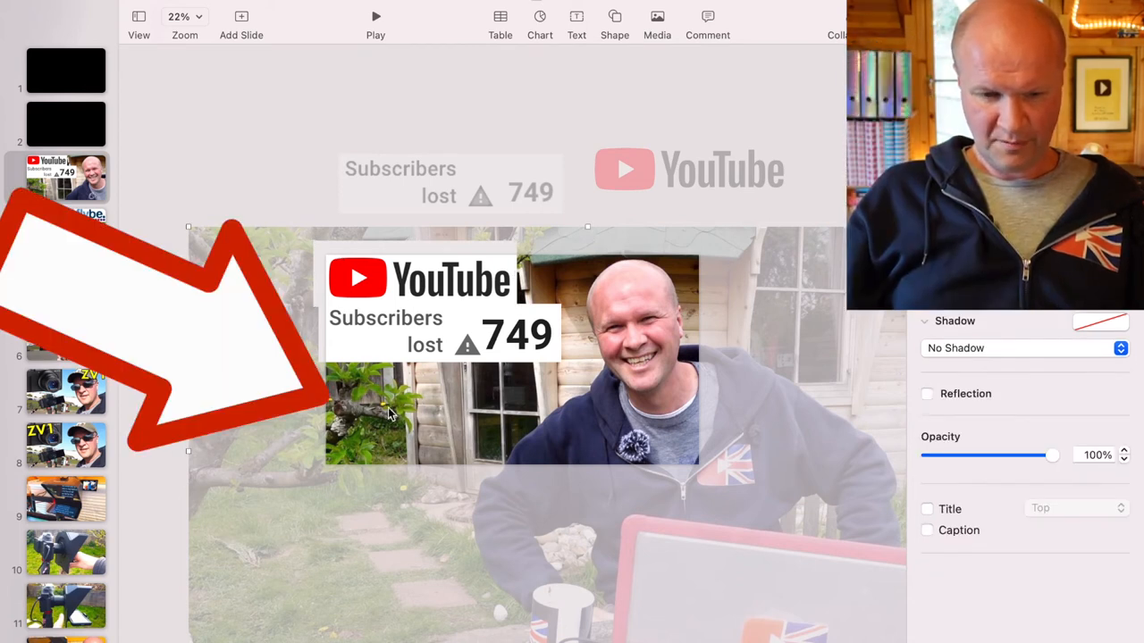
{"action": "mouse_move", "coordinate": [438, 400]}
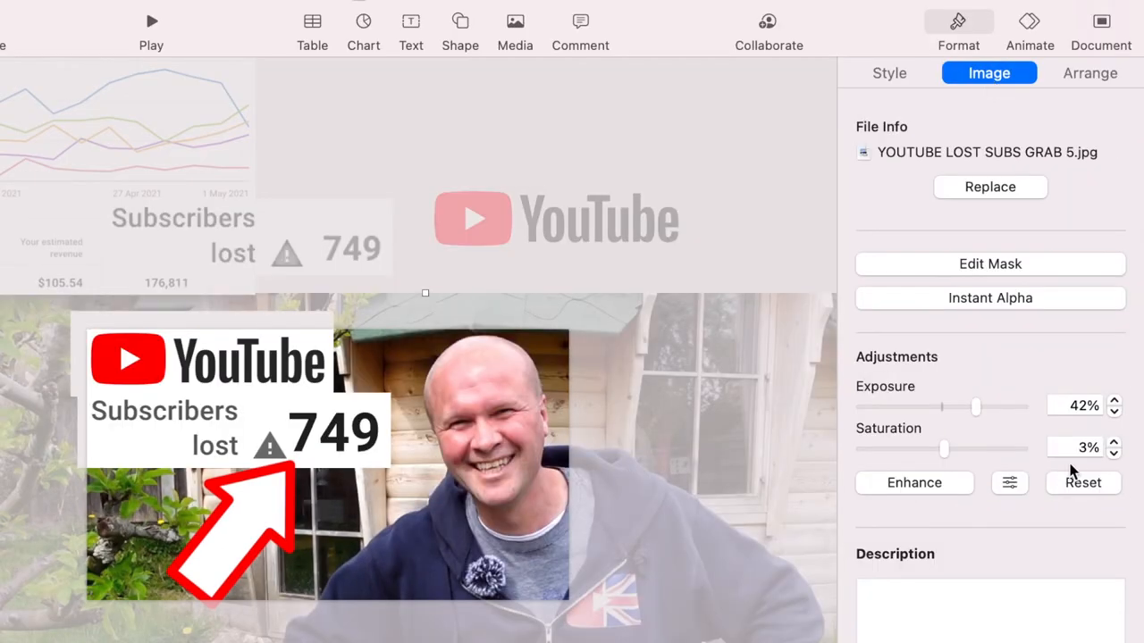
In Adjust Image, raise the stat image's sharpness, ending around 35%.
{"action": "left_click", "coordinate": [1008, 482]}
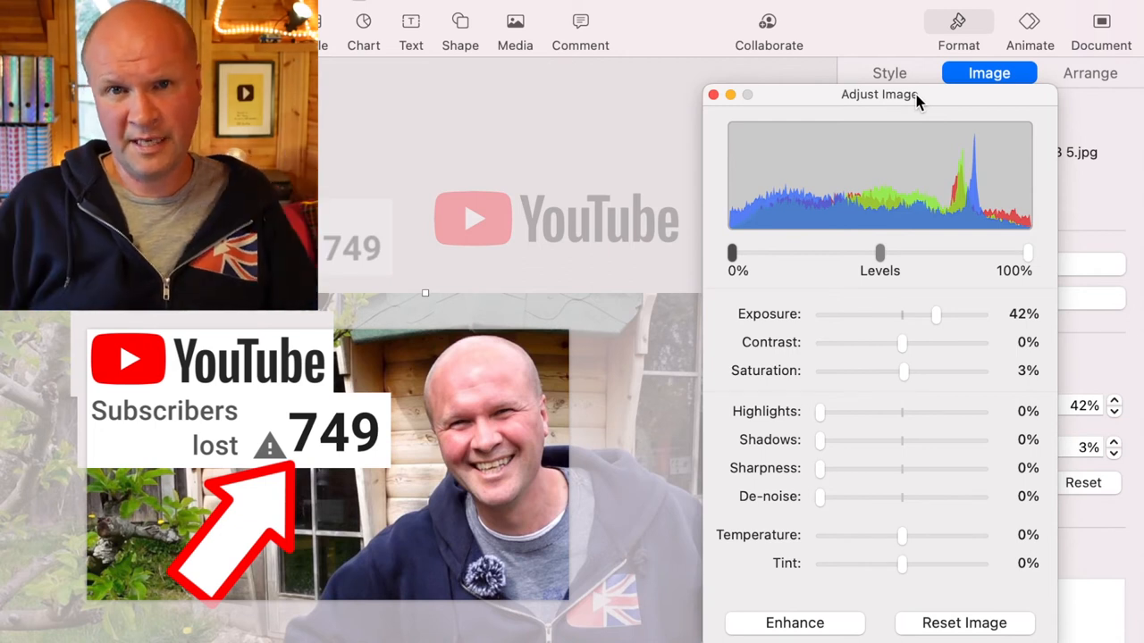
{"action": "mouse_move", "coordinate": [824, 474]}
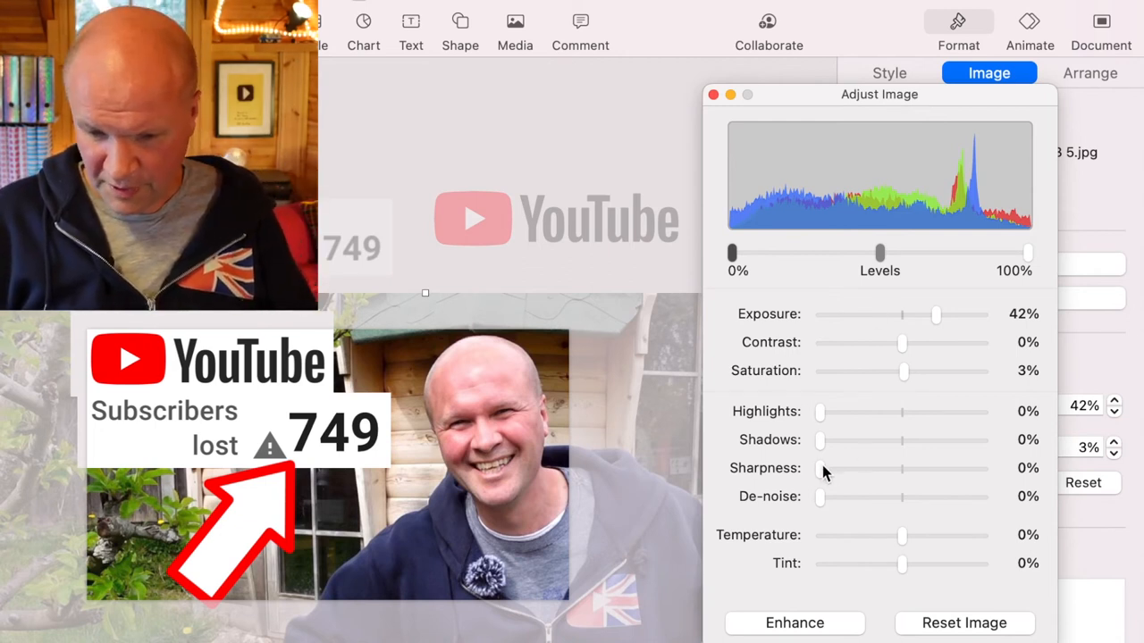
{"action": "left_click_drag", "start_coordinate": [821, 468], "coordinate": [854, 472]}
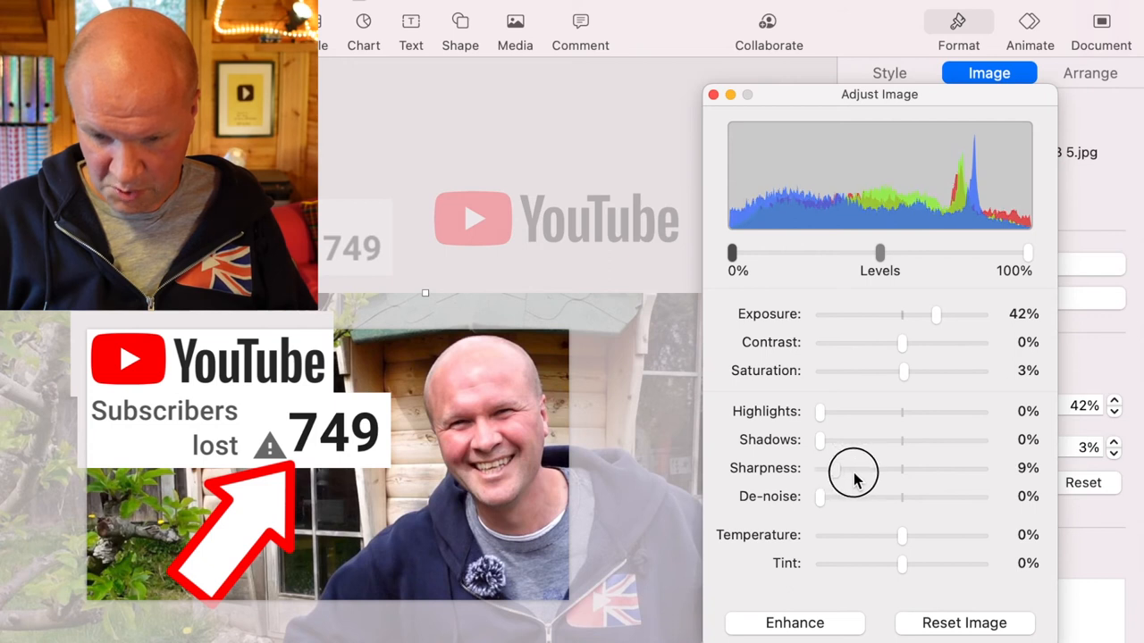
{"action": "left_click_drag", "start_coordinate": [855, 468], "coordinate": [897, 469]}
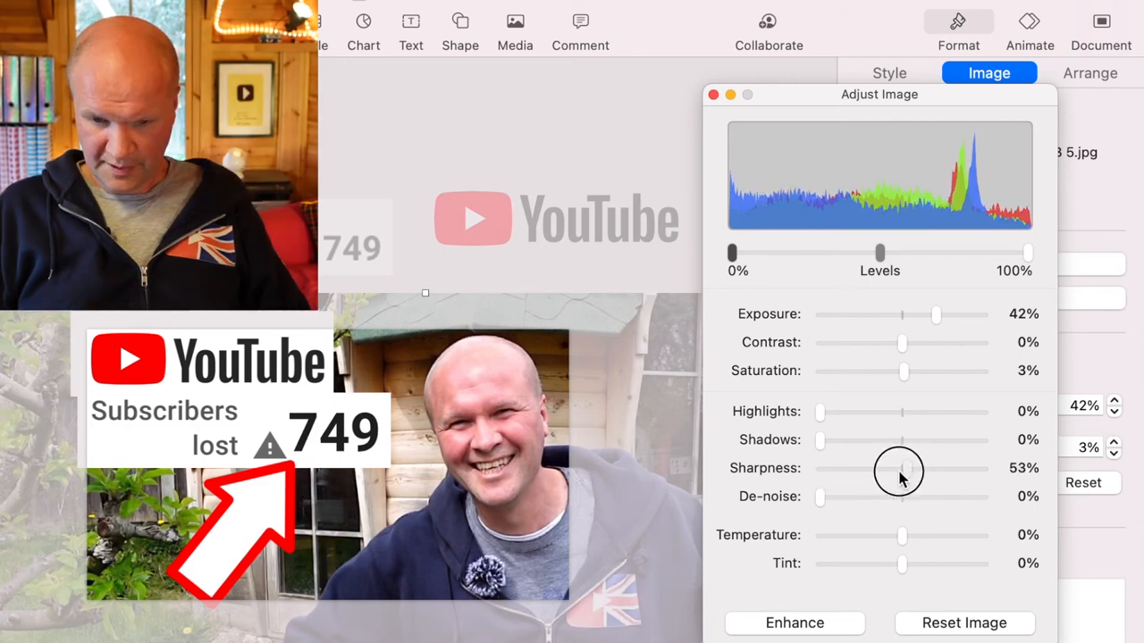
{"action": "left_click_drag", "start_coordinate": [899, 468], "coordinate": [895, 468]}
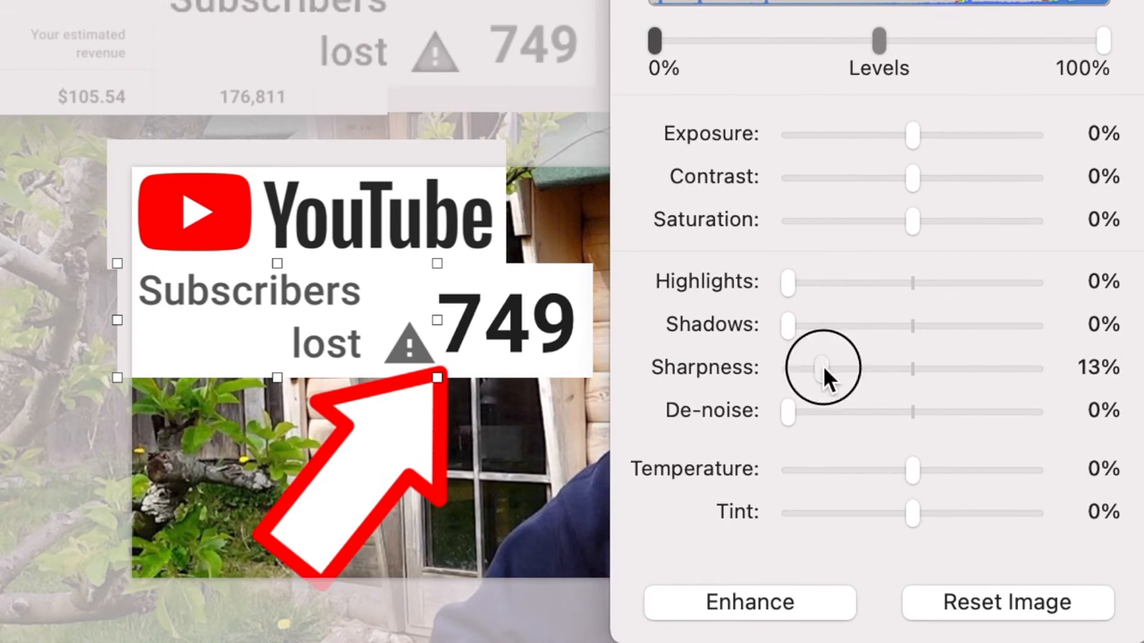
{"action": "left_click_drag", "start_coordinate": [821, 368], "coordinate": [874, 368]}
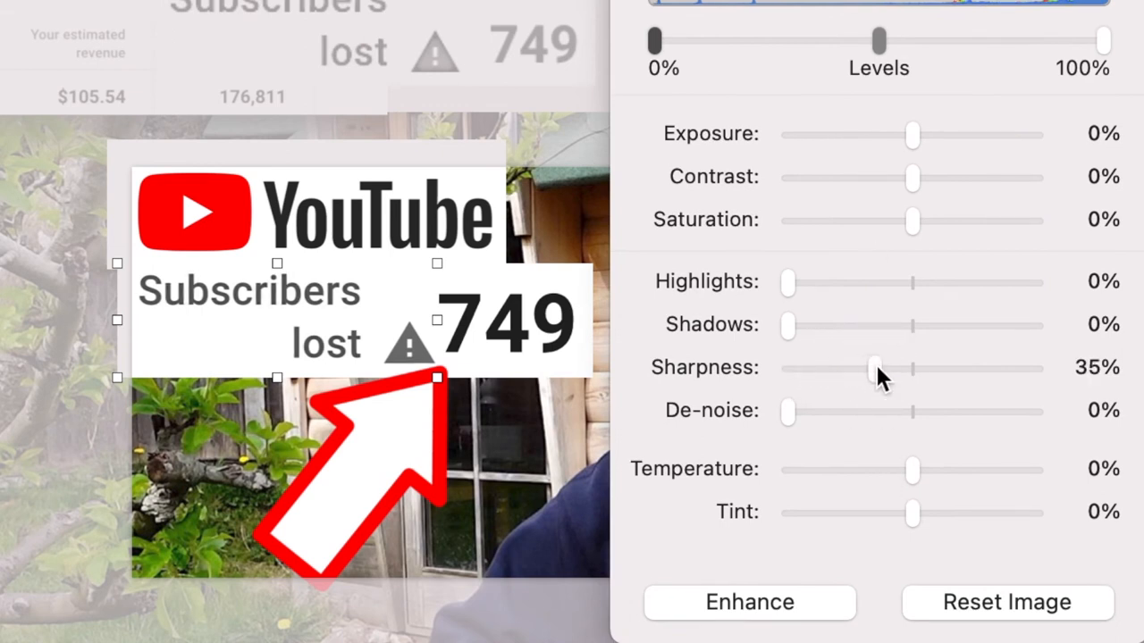
{"action": "left_click_drag", "start_coordinate": [876, 368], "coordinate": [1037, 368]}
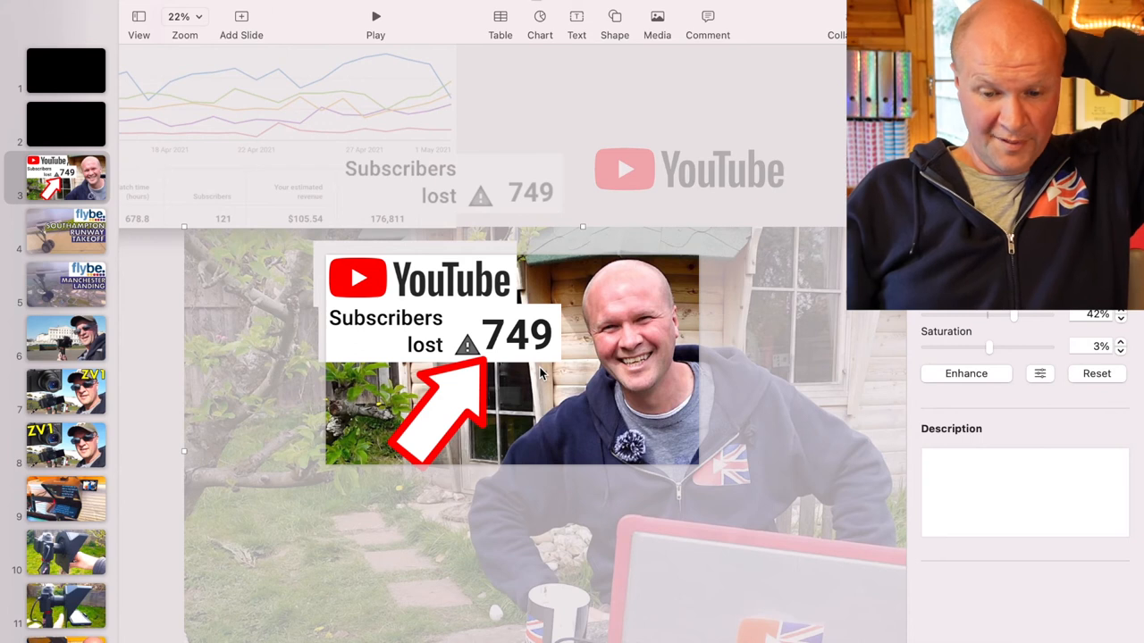
{"action": "mouse_move", "coordinate": [129, 158]}
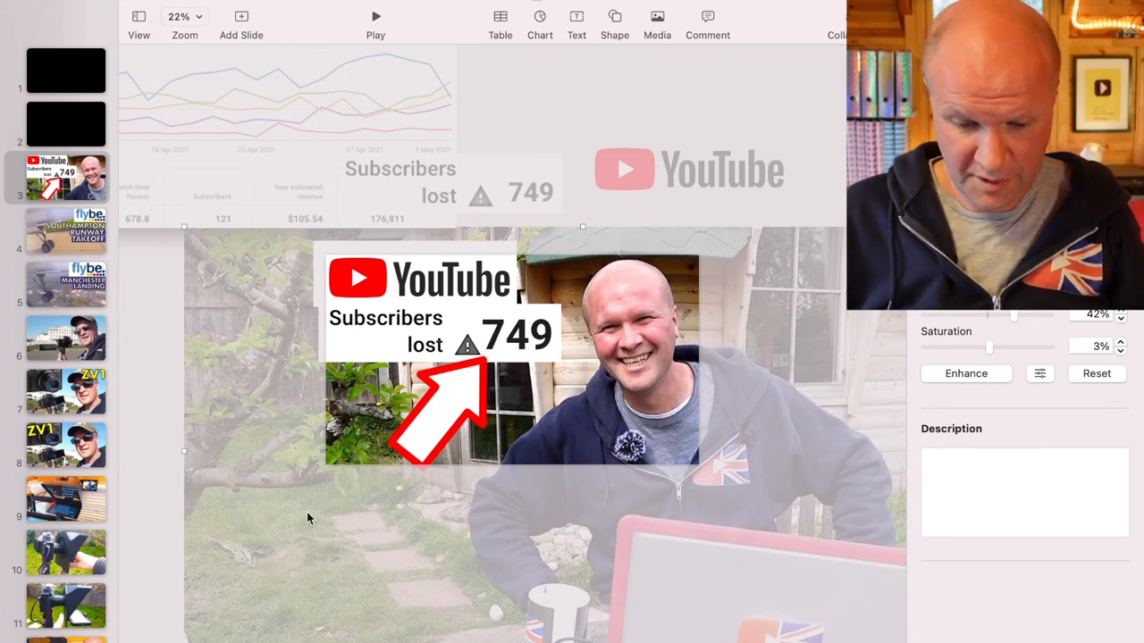
{"action": "mouse_move", "coordinate": [323, 558]}
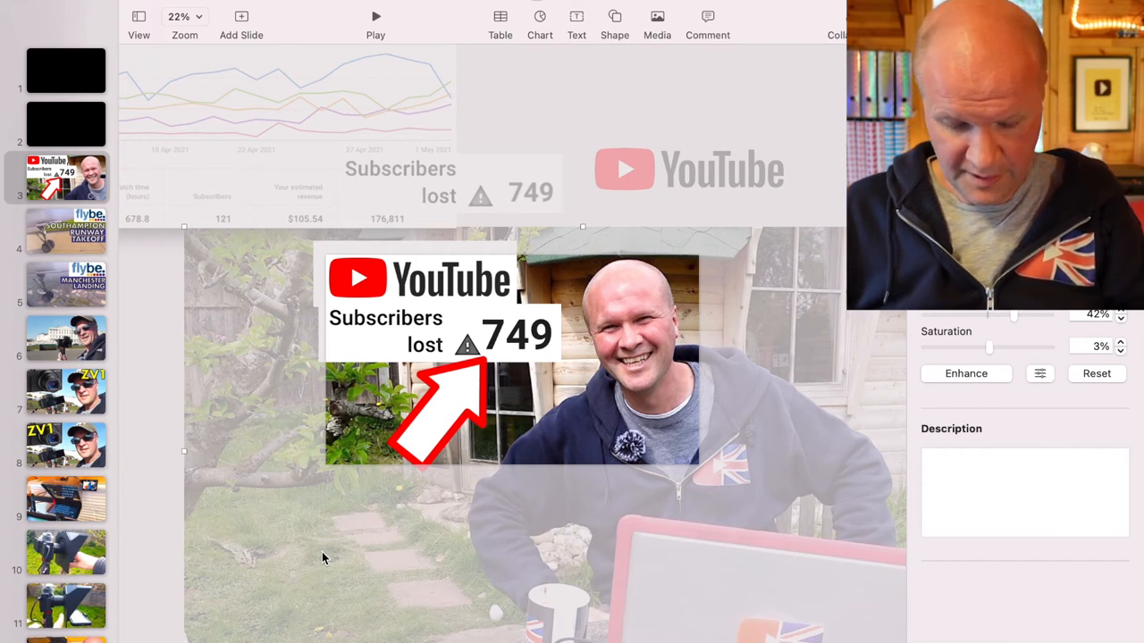
Switch from the plain photo slide to the earlier slide with the pink QUIZ #9 title.
{"action": "left_click", "coordinate": [66, 123]}
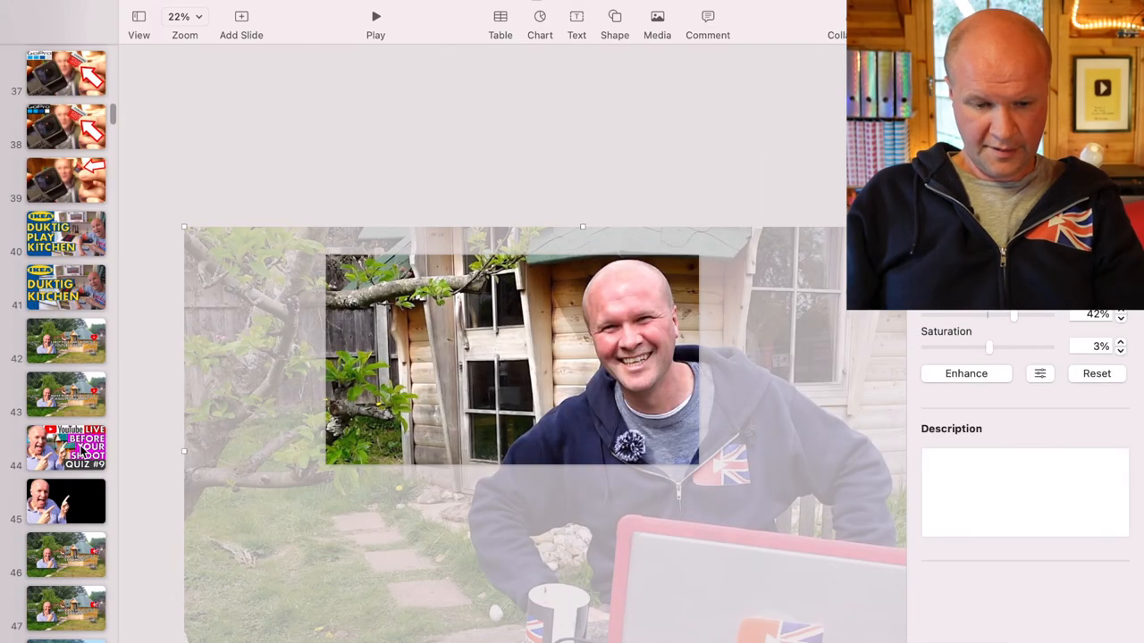
{"action": "left_click", "coordinate": [64, 447]}
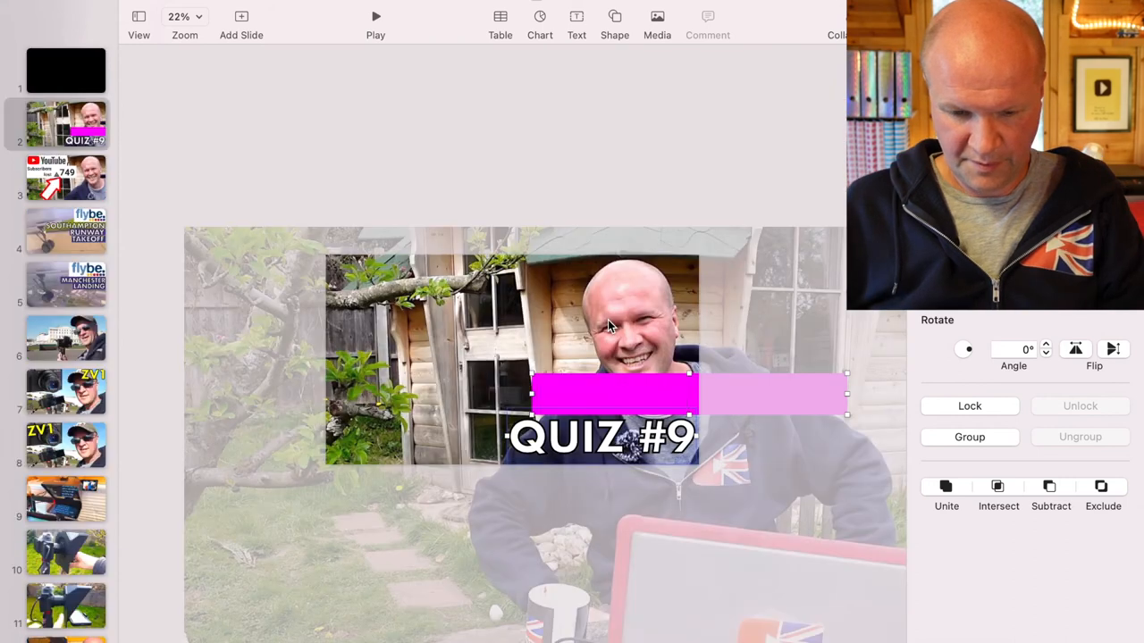
Move the pink bars left, retype the headline as HOW MANY SUBS LOST?, then return to the stat slide.
{"action": "left_click_drag", "start_coordinate": [615, 395], "coordinate": [289, 345]}
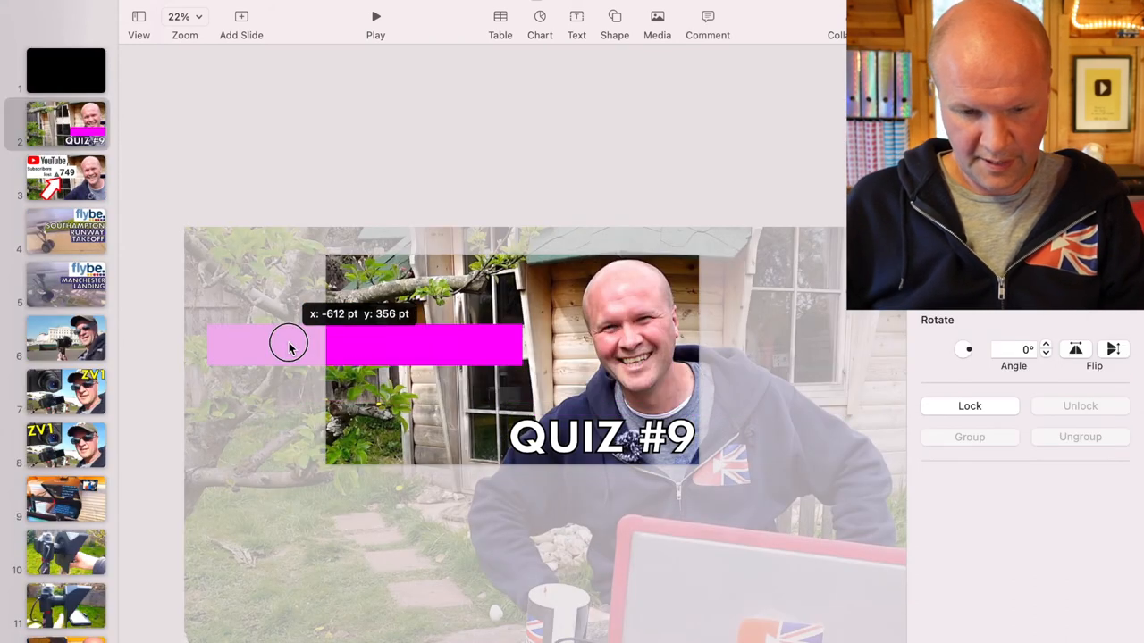
{"action": "type", "text": "SUBS"}
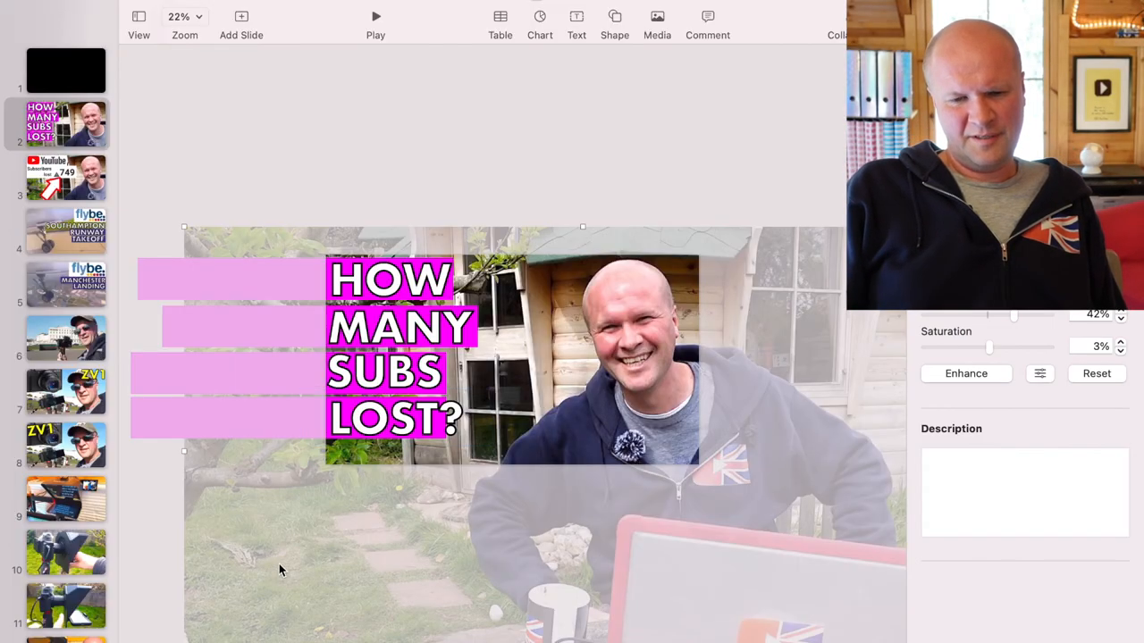
{"action": "left_click", "coordinate": [394, 286]}
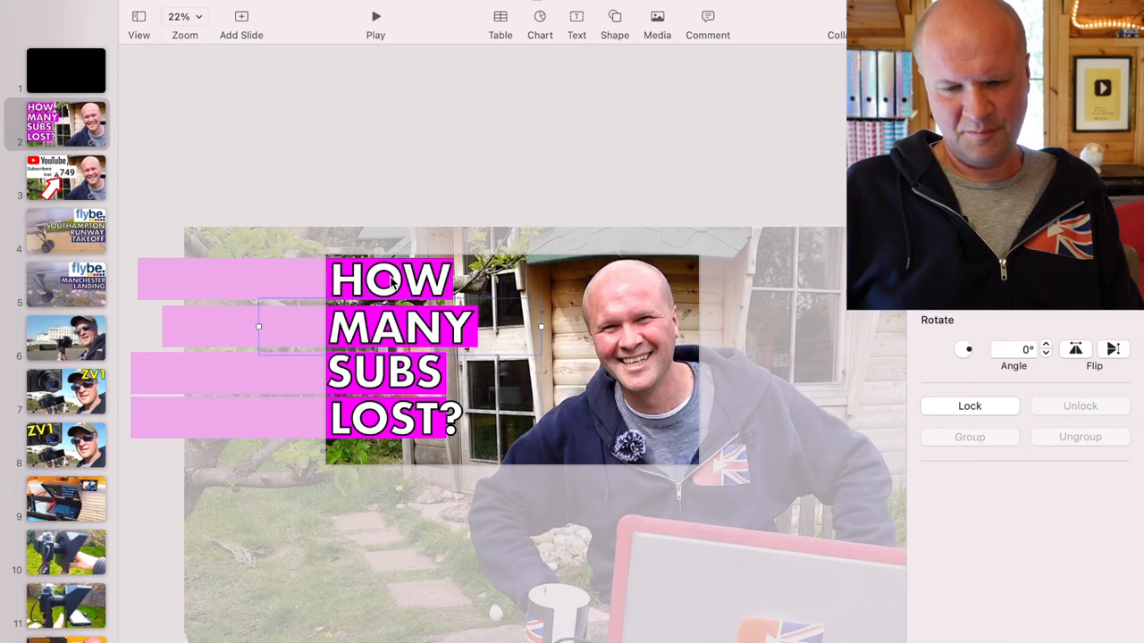
{"action": "left_click", "coordinate": [66, 177]}
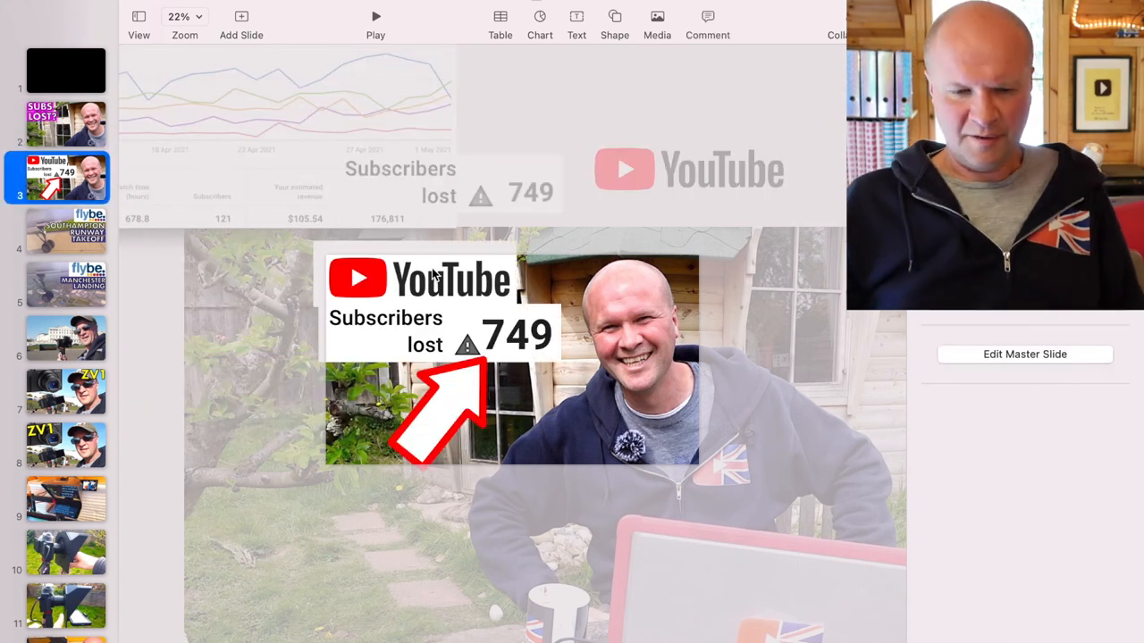
Copy the YouTube logo onto slide 2 beneath the SUBS LOST? text.
{"action": "left_click", "coordinate": [66, 123]}
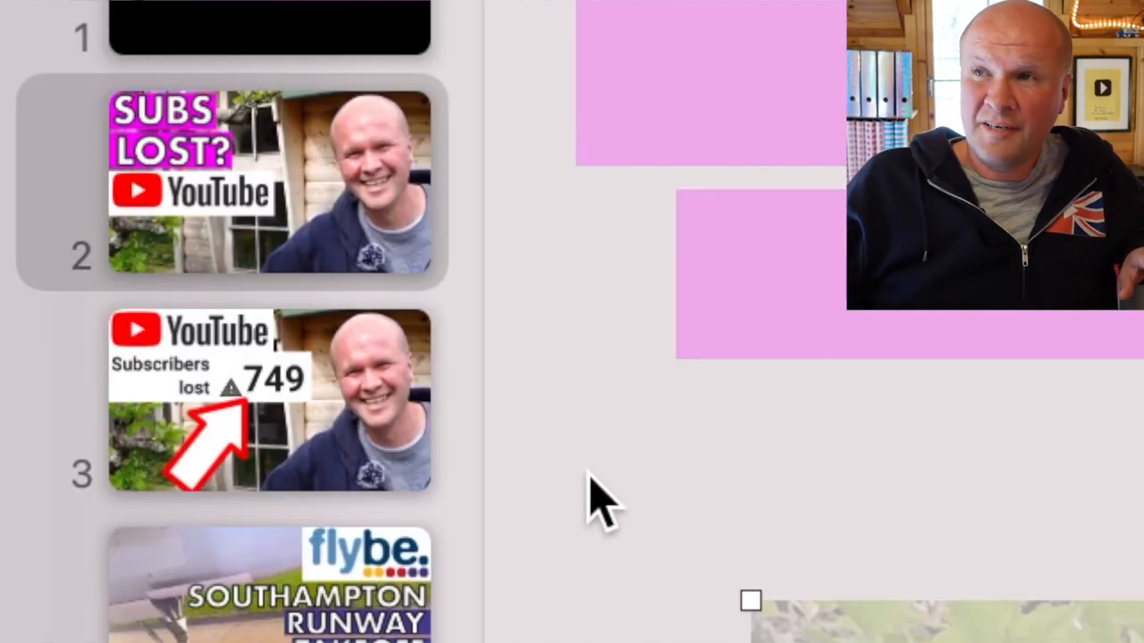
{"action": "scroll", "scroll_direction": "down", "scroll_amount": 3}
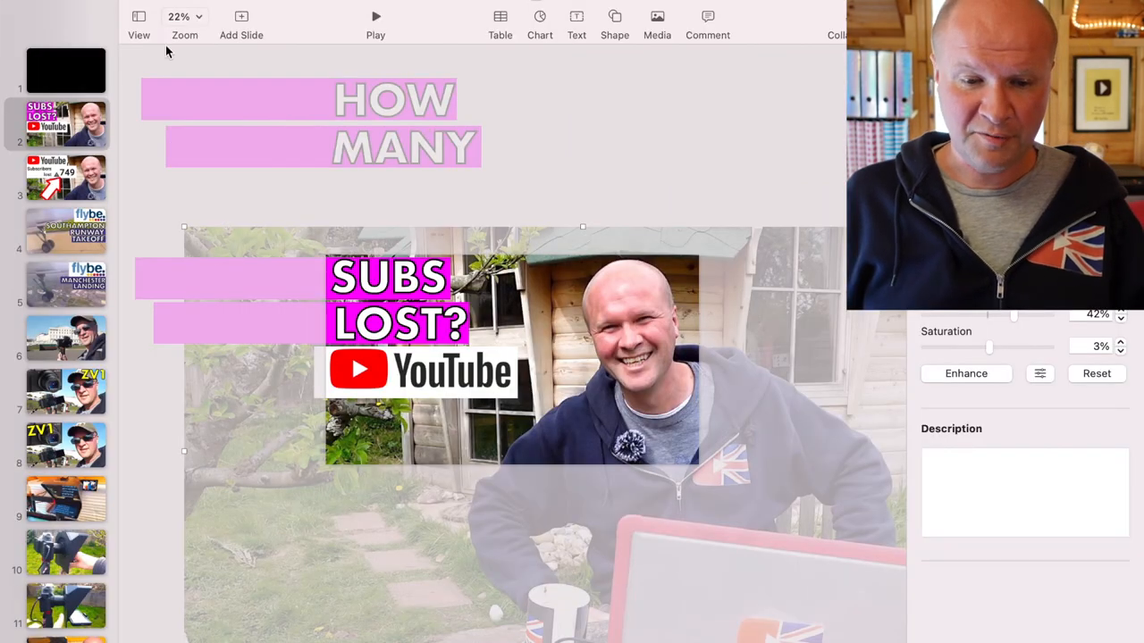
Export the deck to images via File > Export To and switch to YouTube Studio.
{"action": "left_click", "coordinate": [134, 3]}
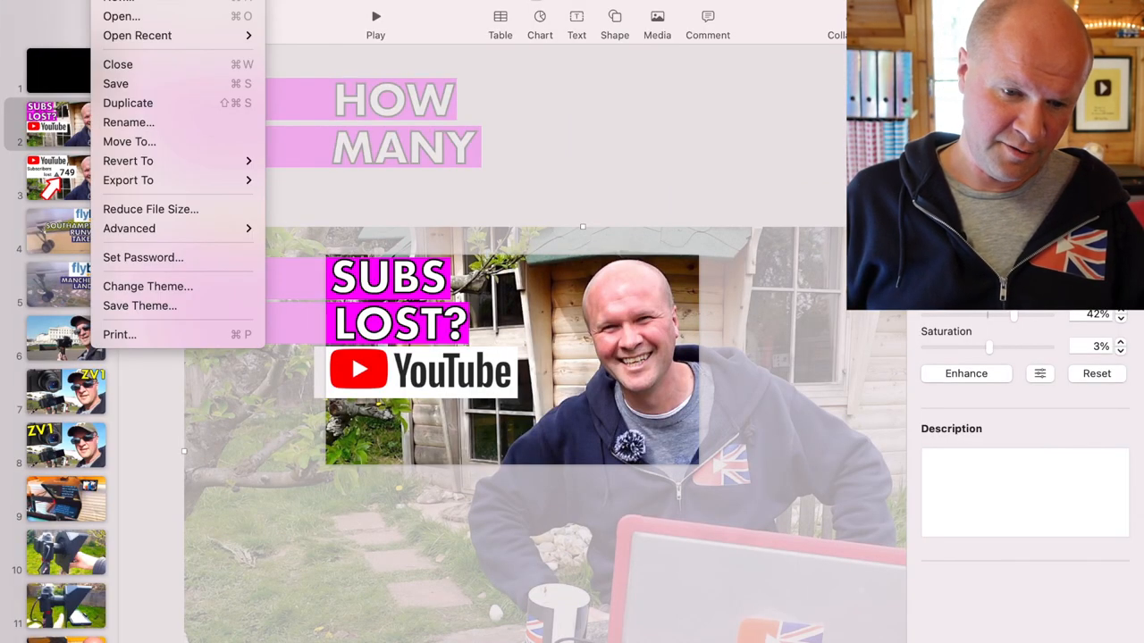
{"action": "left_click", "coordinate": [331, 265]}
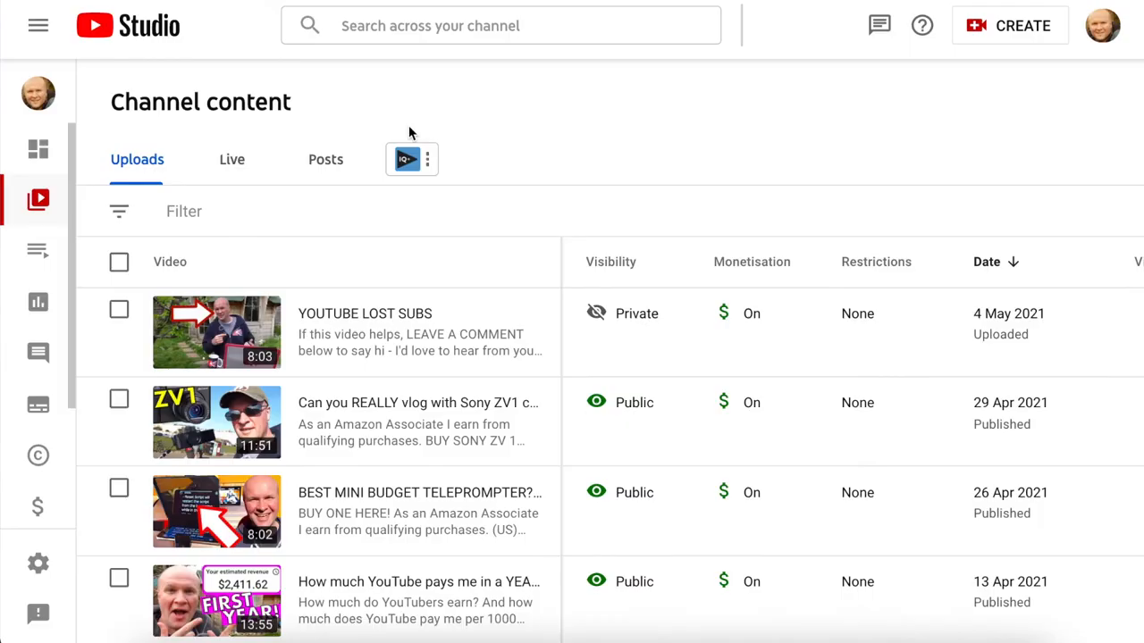
Upload the exported 749 subscribers-lost thumbnail to the YOUTUBE LOST SUBS video and return to Channel content.
{"action": "left_click", "coordinate": [216, 333]}
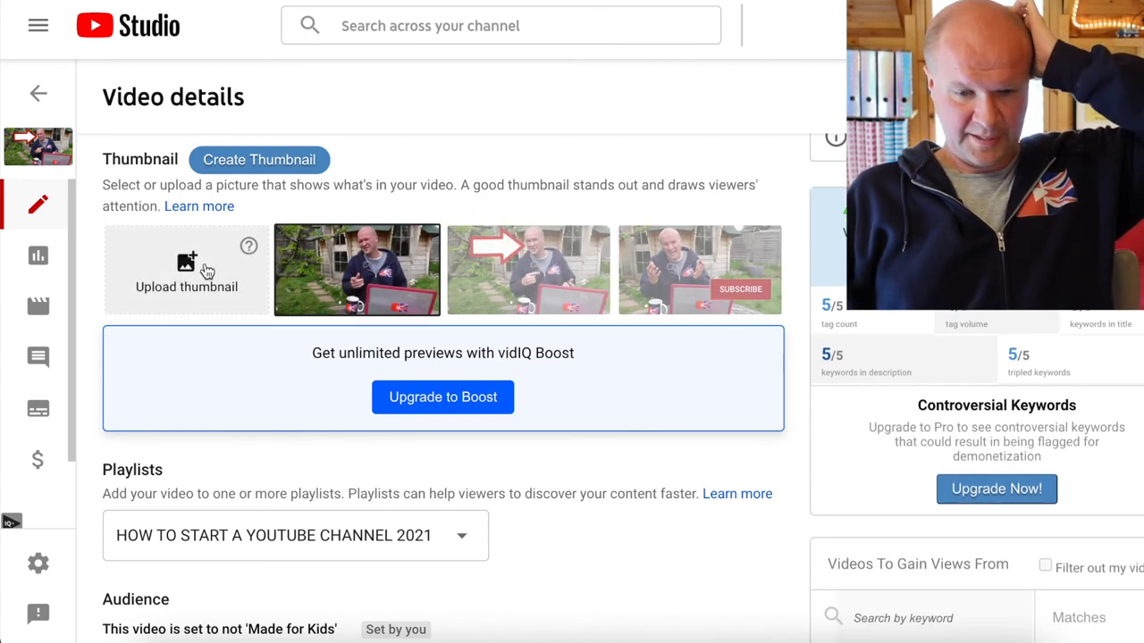
{"action": "left_click", "coordinate": [186, 268]}
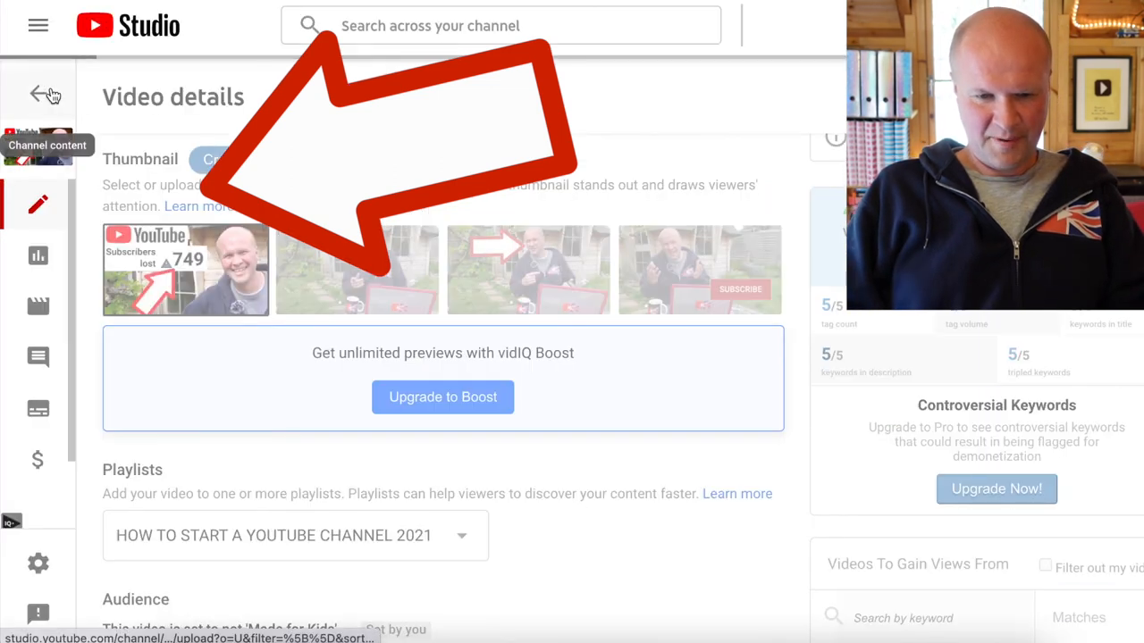
{"action": "left_click", "coordinate": [39, 89]}
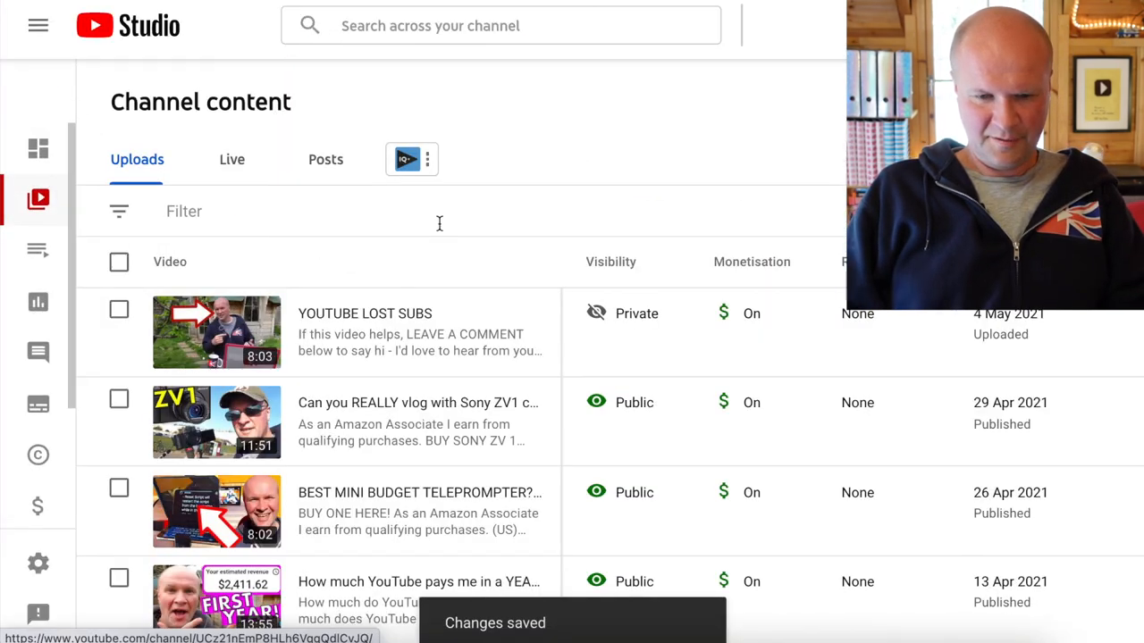
{"action": "scroll", "scroll_direction": "down", "scroll_amount": 3}
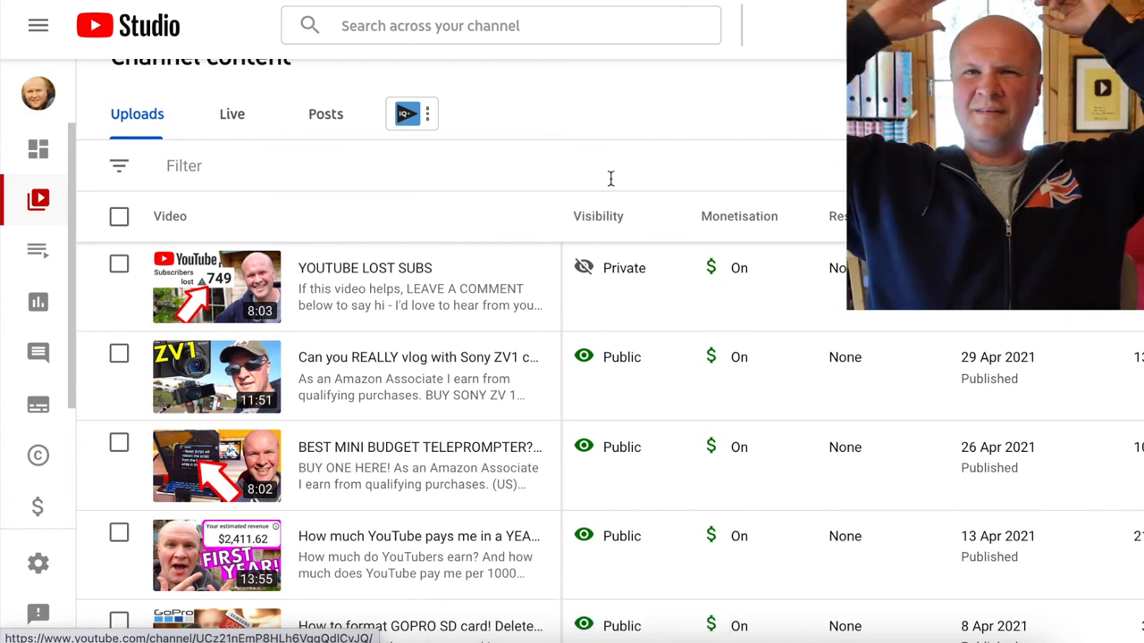